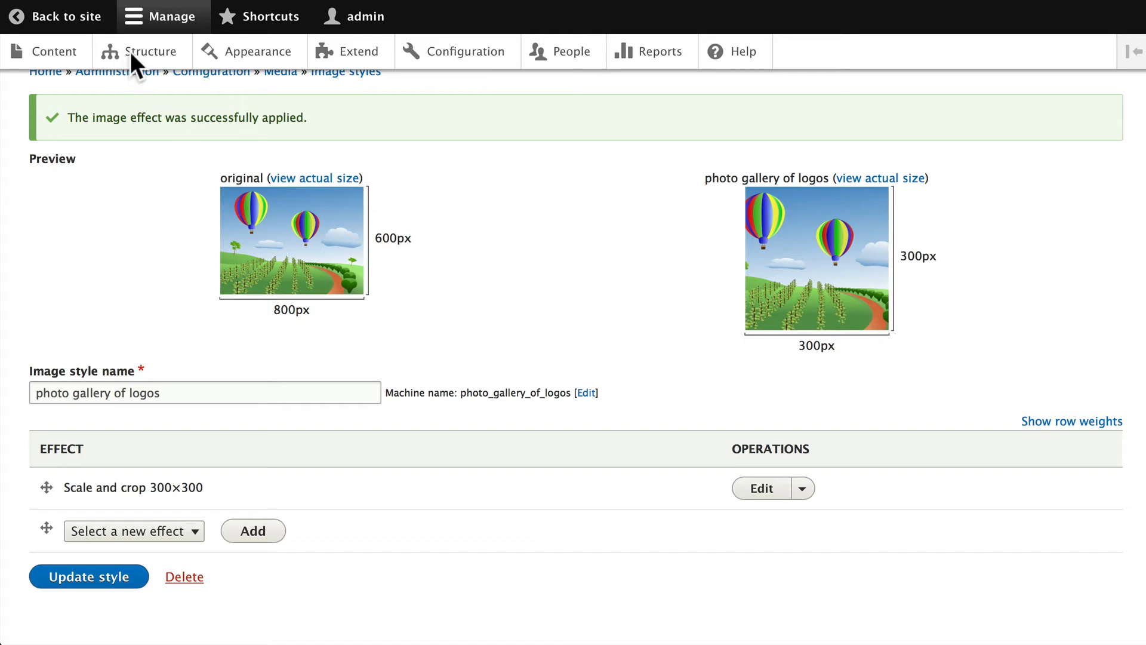
# Go from image styles to the Views listing and locate the Upcoming Events view
pyautogui.click(151, 51)
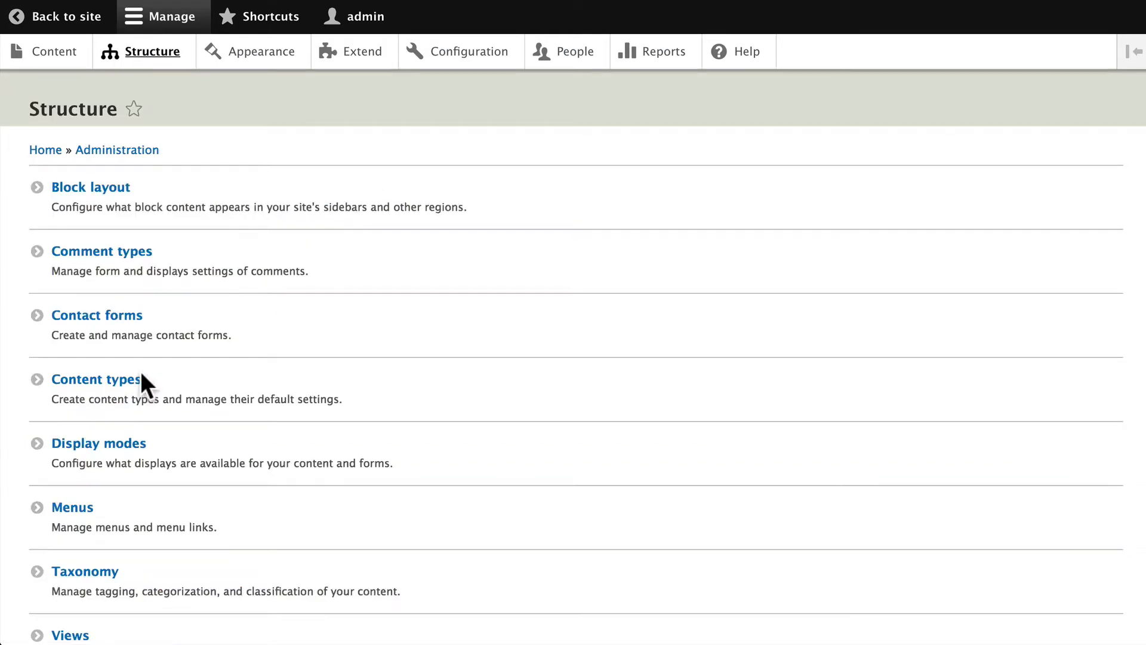
pyautogui.scroll(-3)
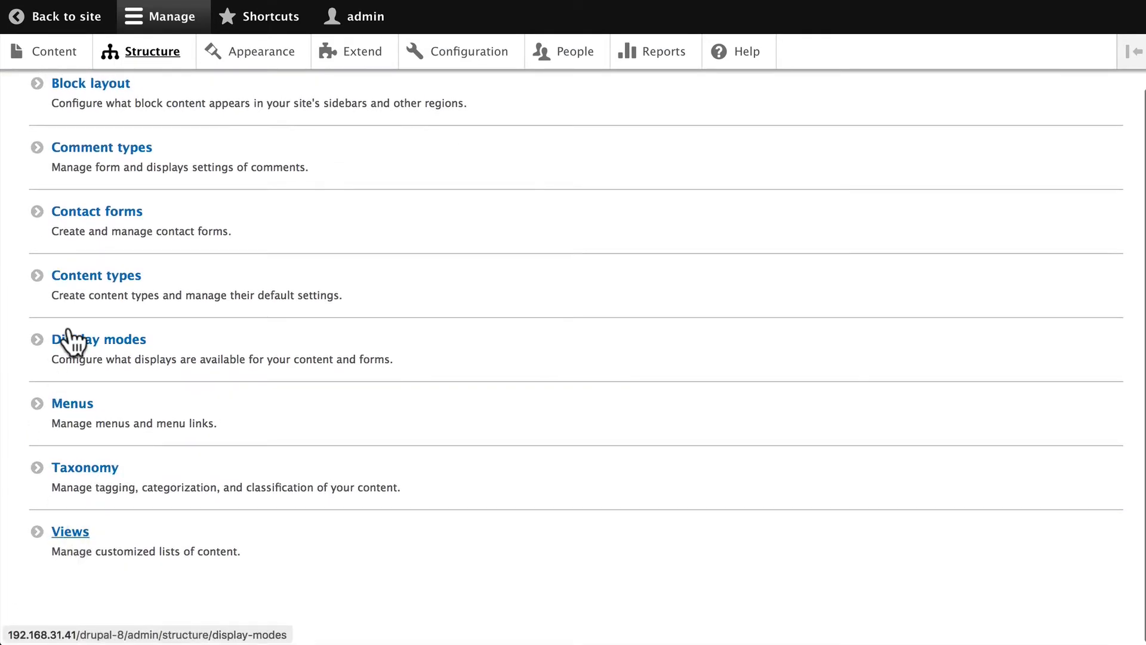
pyautogui.click(71, 531)
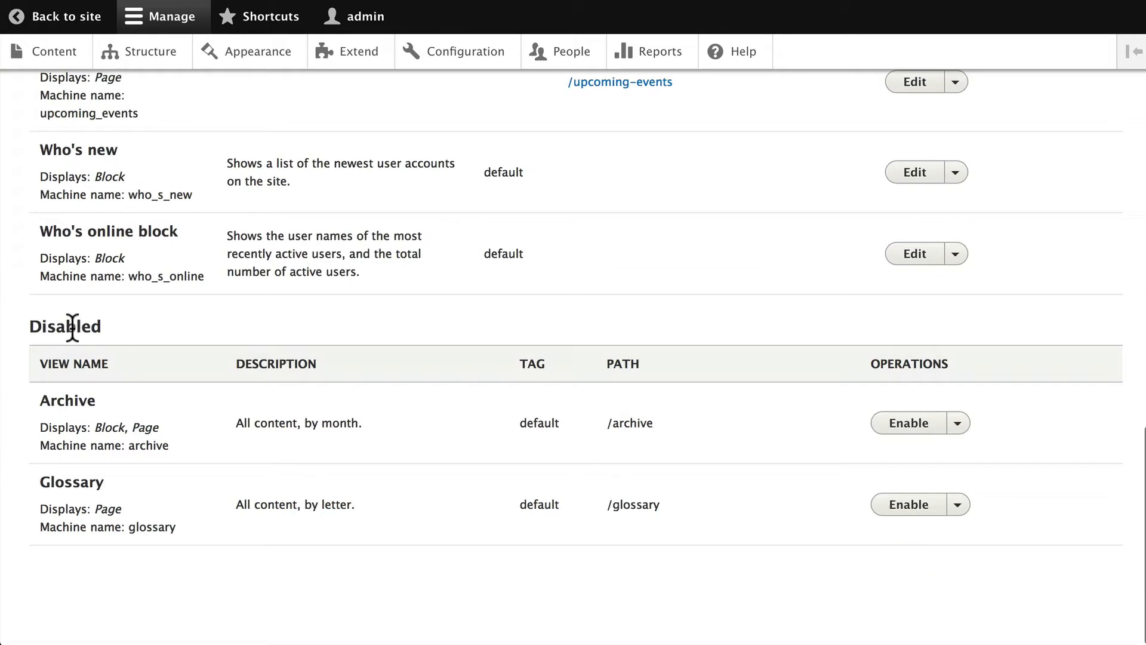
pyautogui.scroll(3)
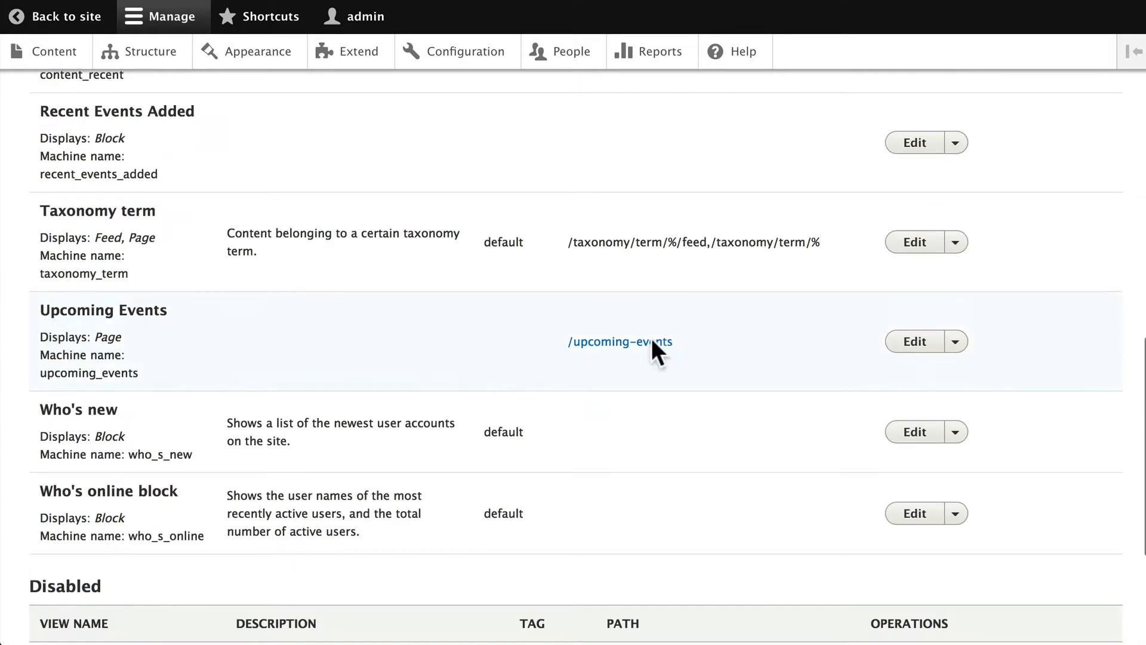
pyautogui.moveTo(479, 344)
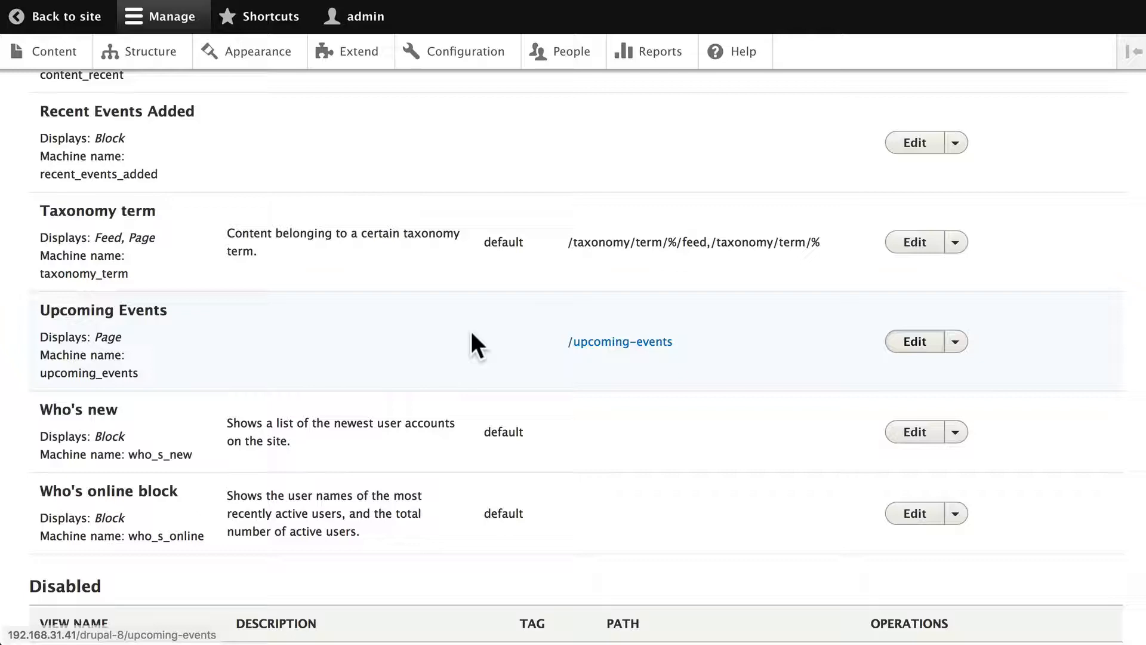
# Set the Upcoming Events view's Event Logo field to the Upcoming Events 150x150 image style for all displays
pyautogui.click(913, 342)
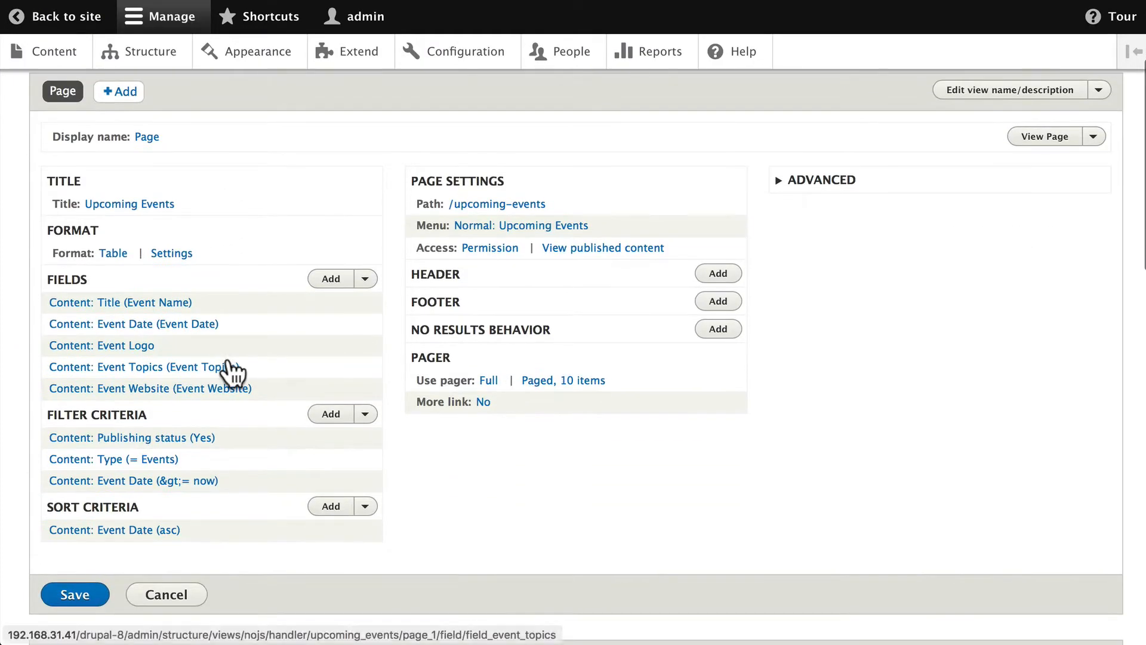
pyautogui.moveTo(121, 345)
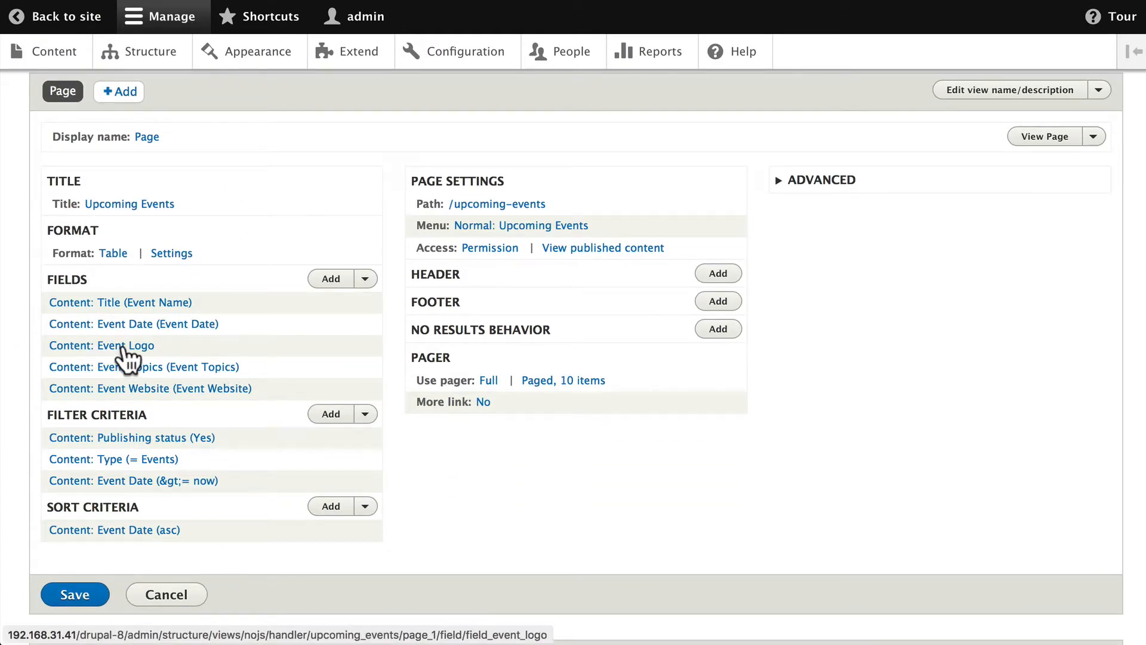
pyautogui.click(101, 345)
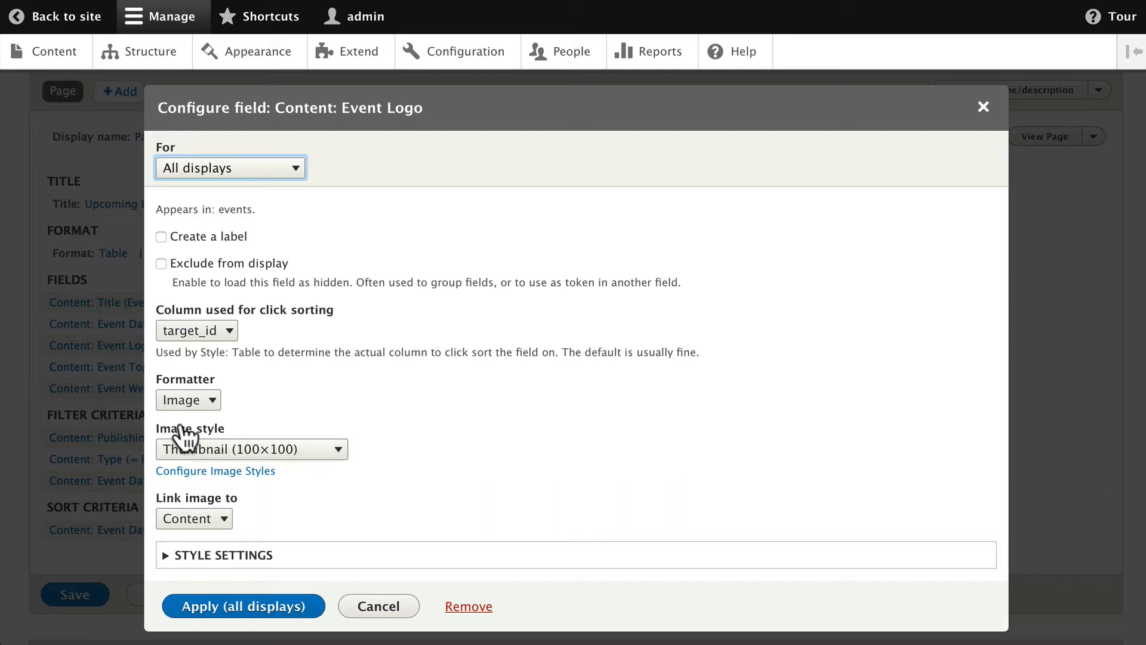
pyautogui.click(250, 449)
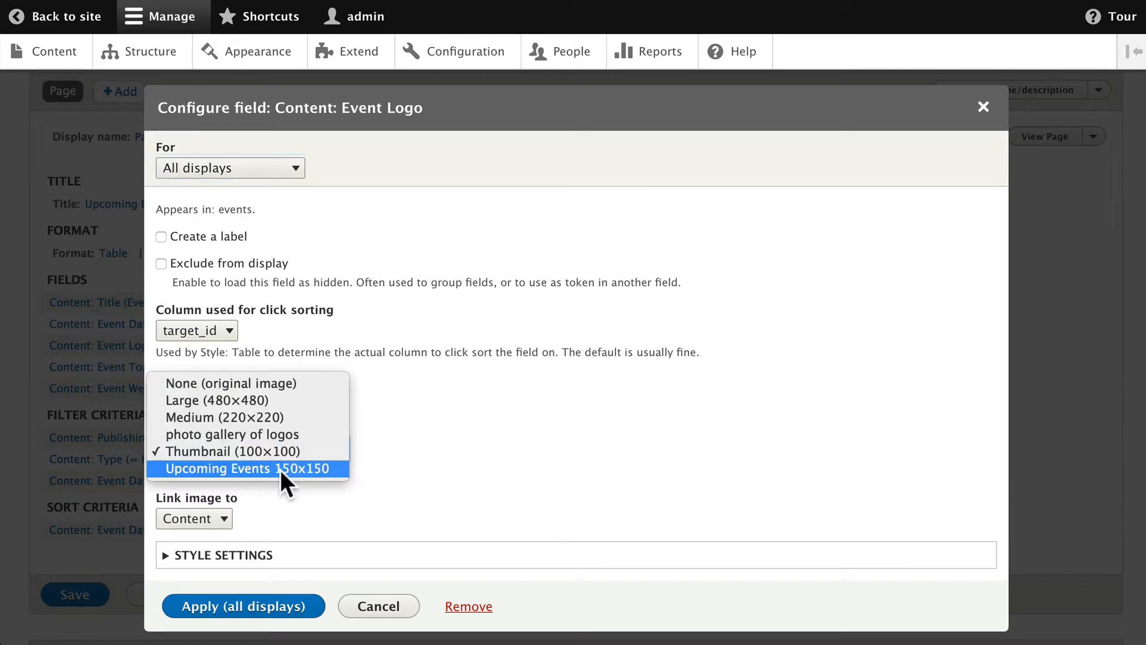
pyautogui.click(247, 468)
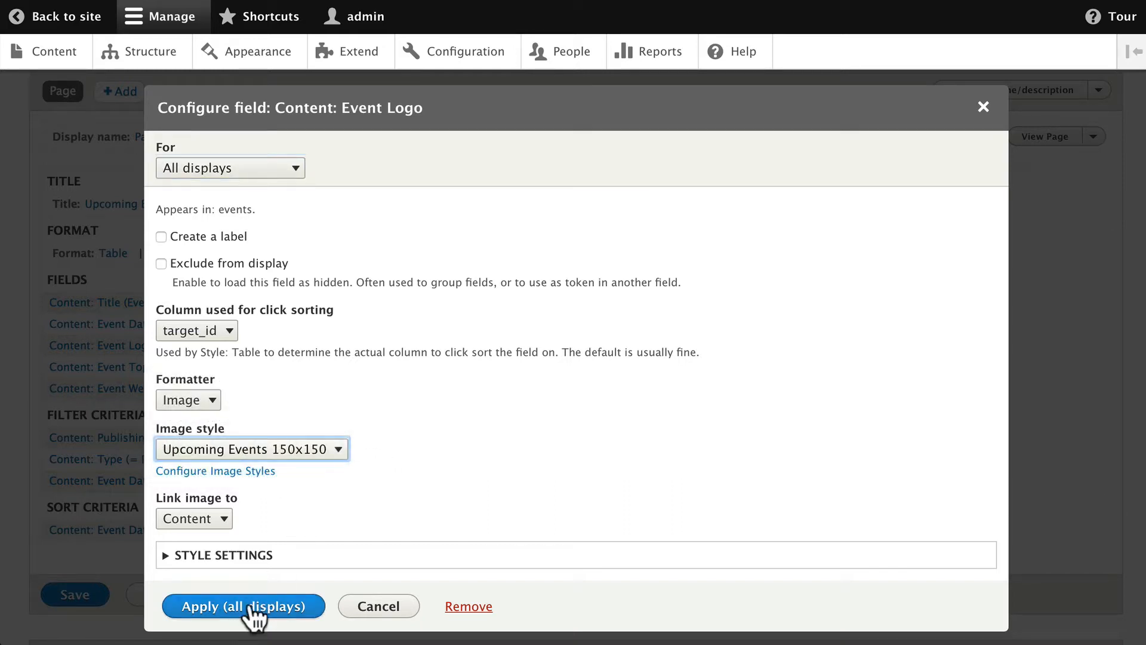
pyautogui.click(242, 607)
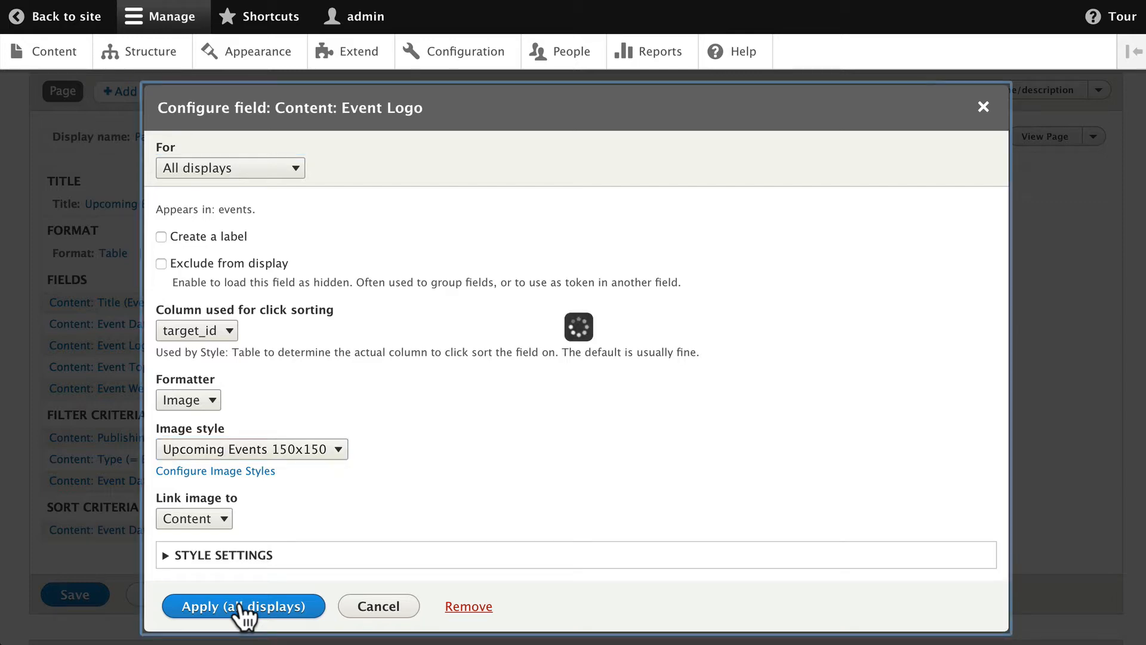
pyautogui.click(242, 606)
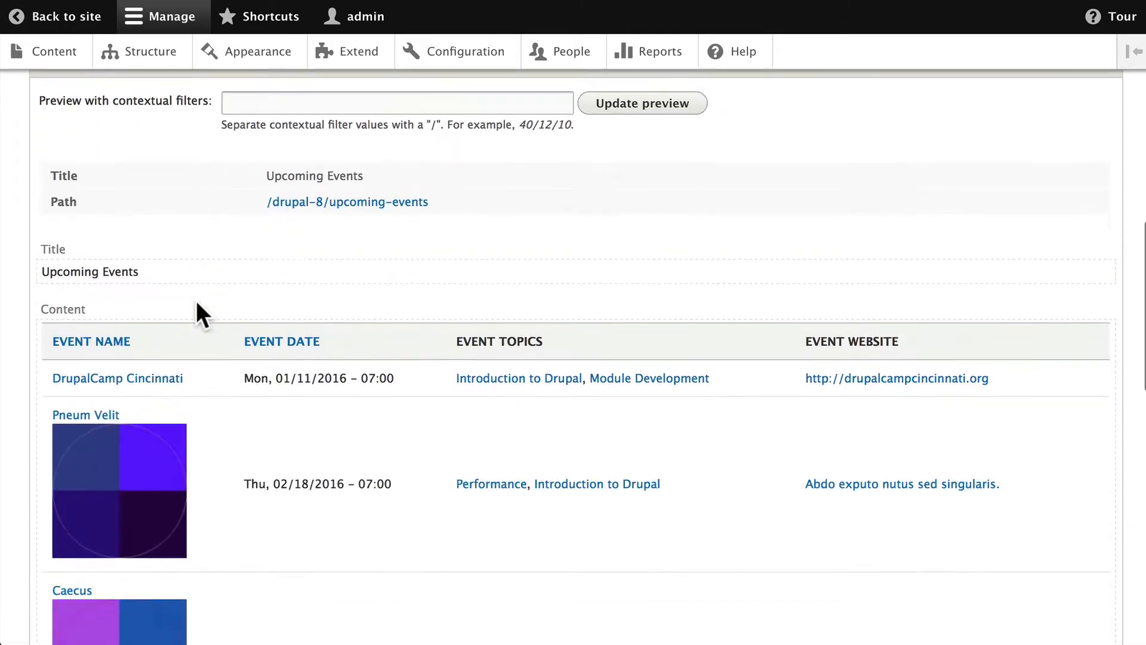
# Review the view preview and the live Upcoming Events page with logos in the table
pyautogui.scroll(-3)
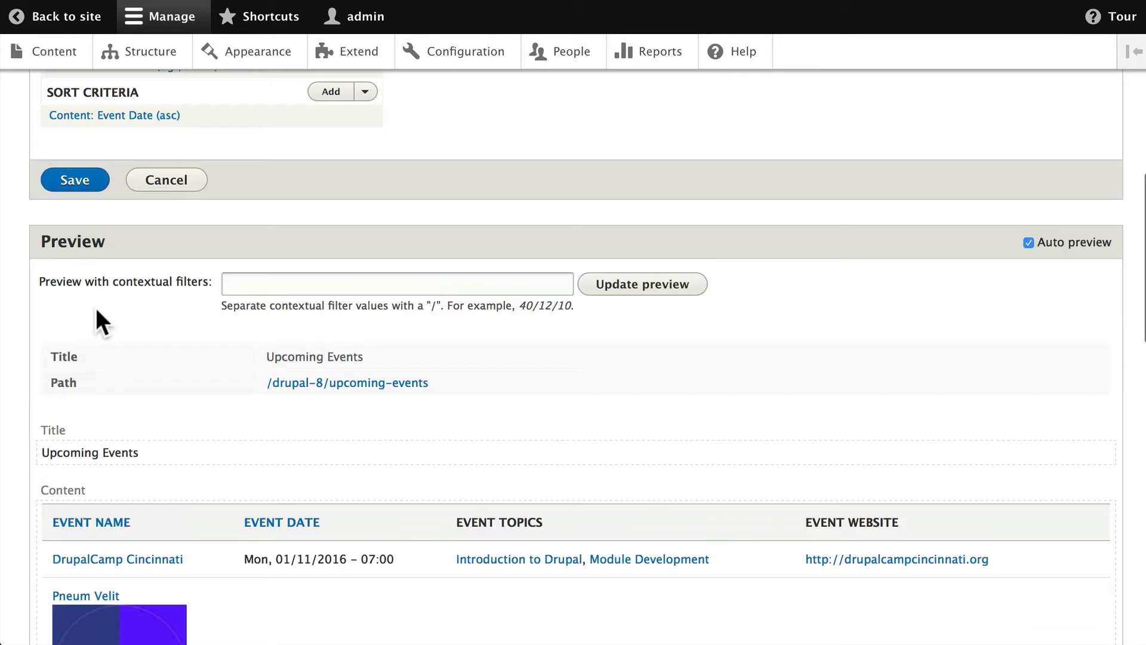
pyautogui.scroll(3)
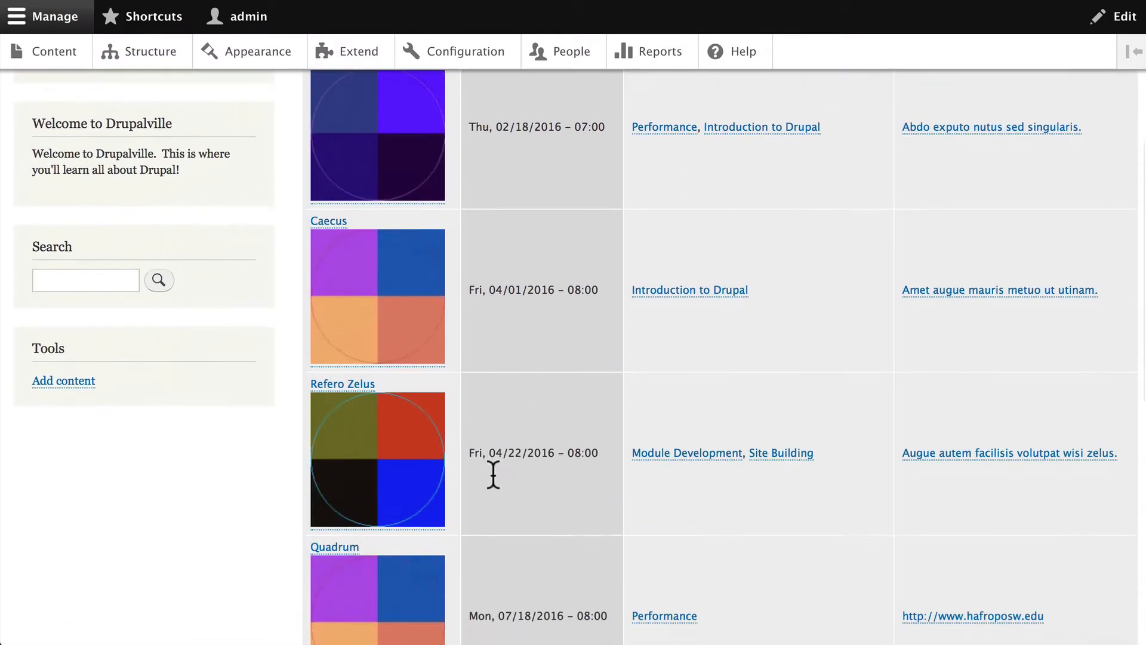
# Leave the Upcoming Events page for the Structure administration page
pyautogui.scroll(-3)
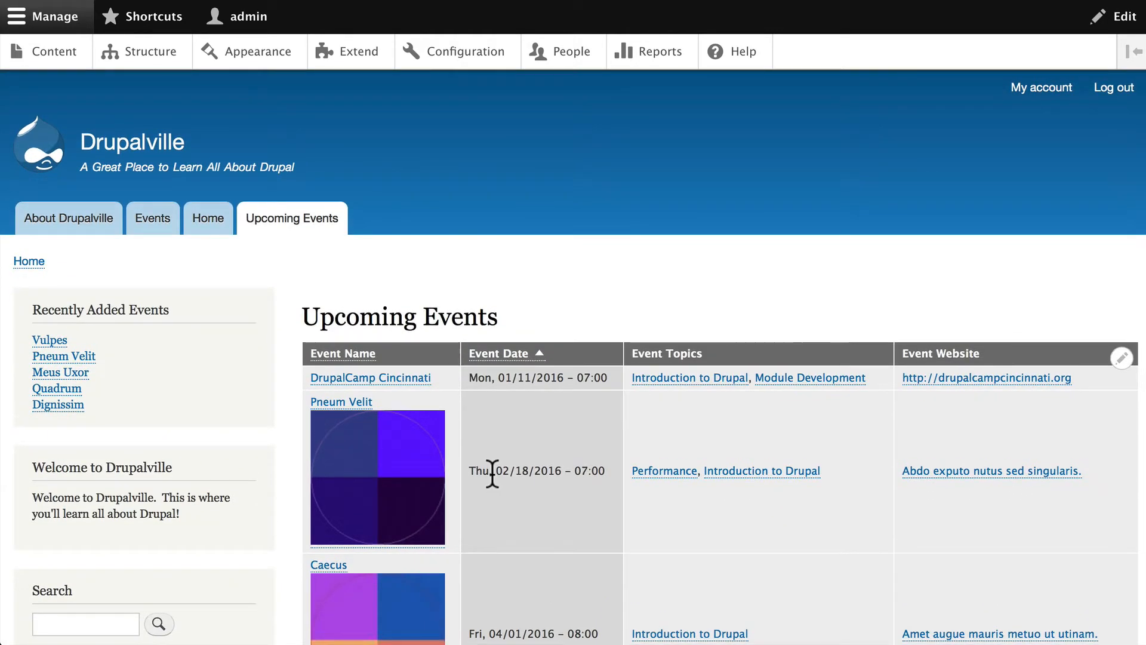
pyautogui.moveTo(386, 222)
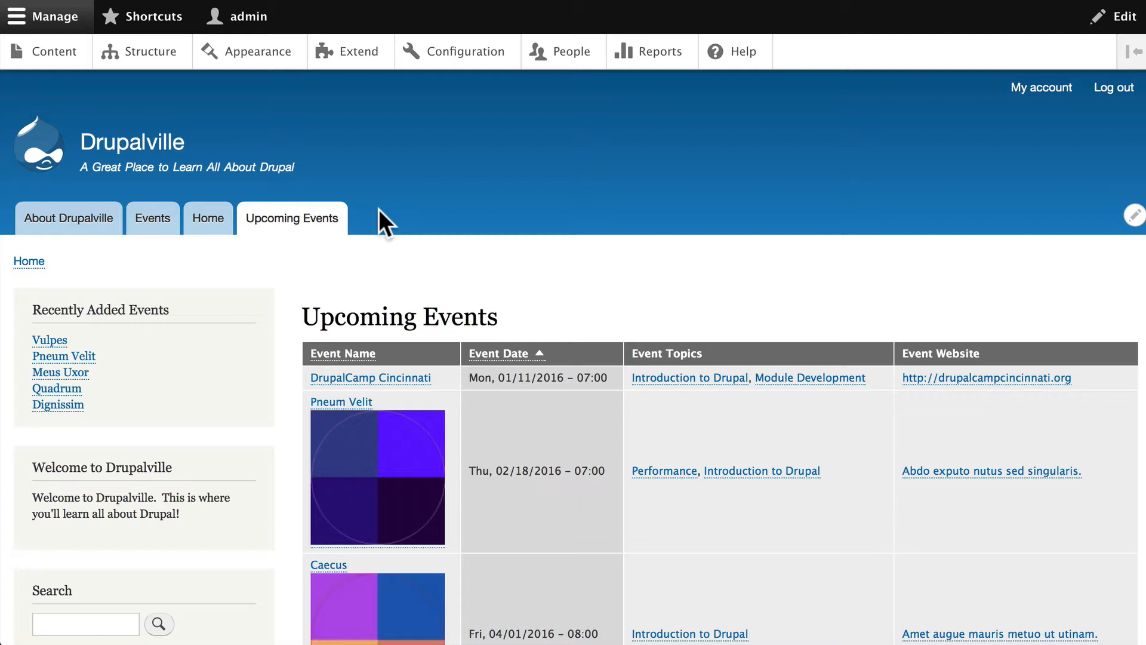
pyautogui.moveTo(401, 212)
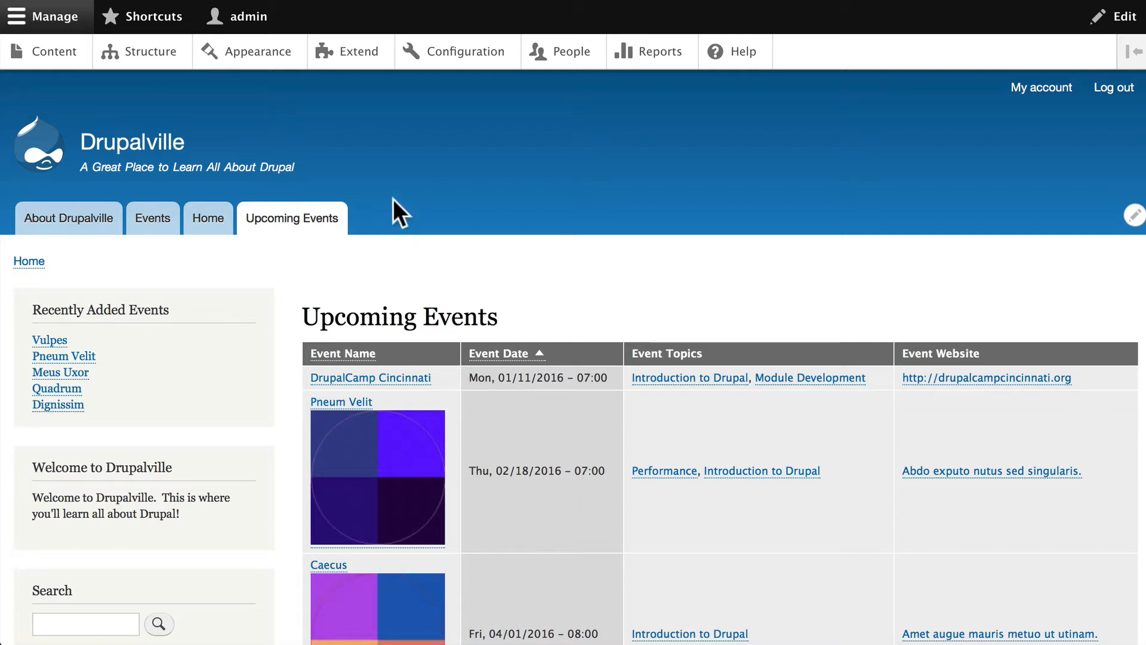
pyautogui.moveTo(389, 444)
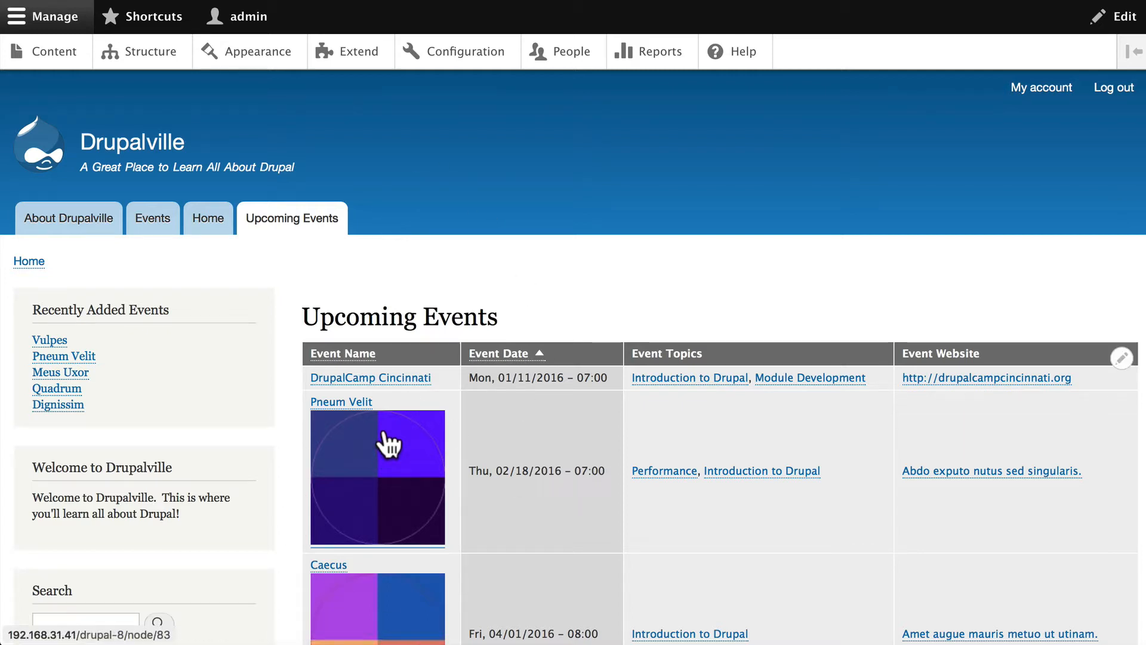
pyautogui.moveTo(395, 92)
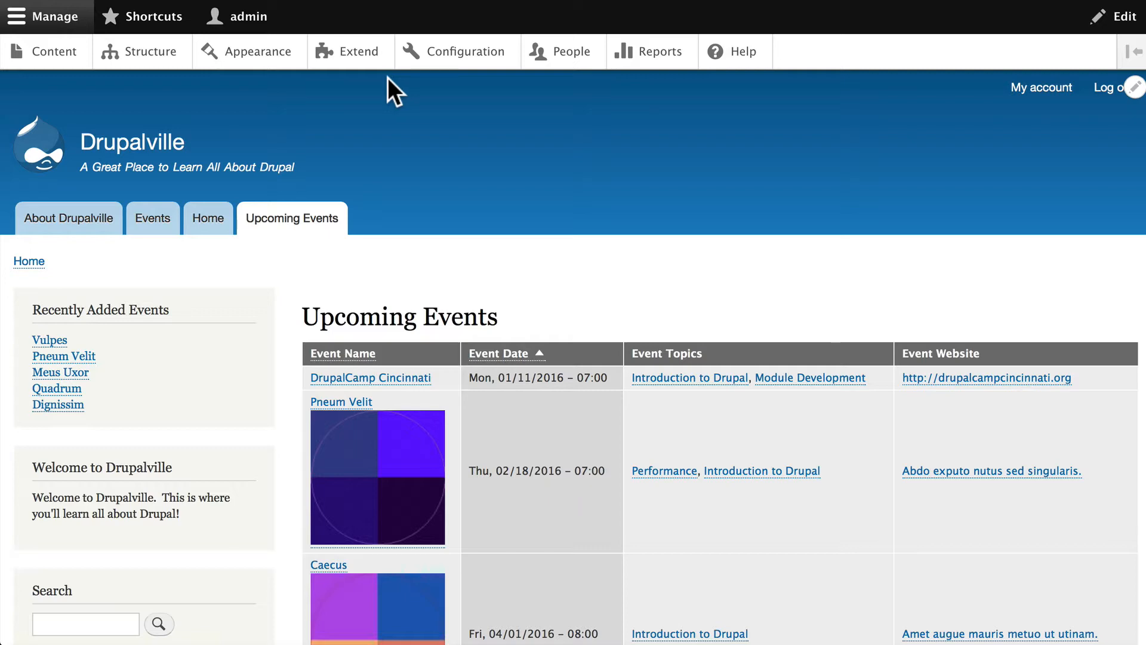
pyautogui.click(140, 51)
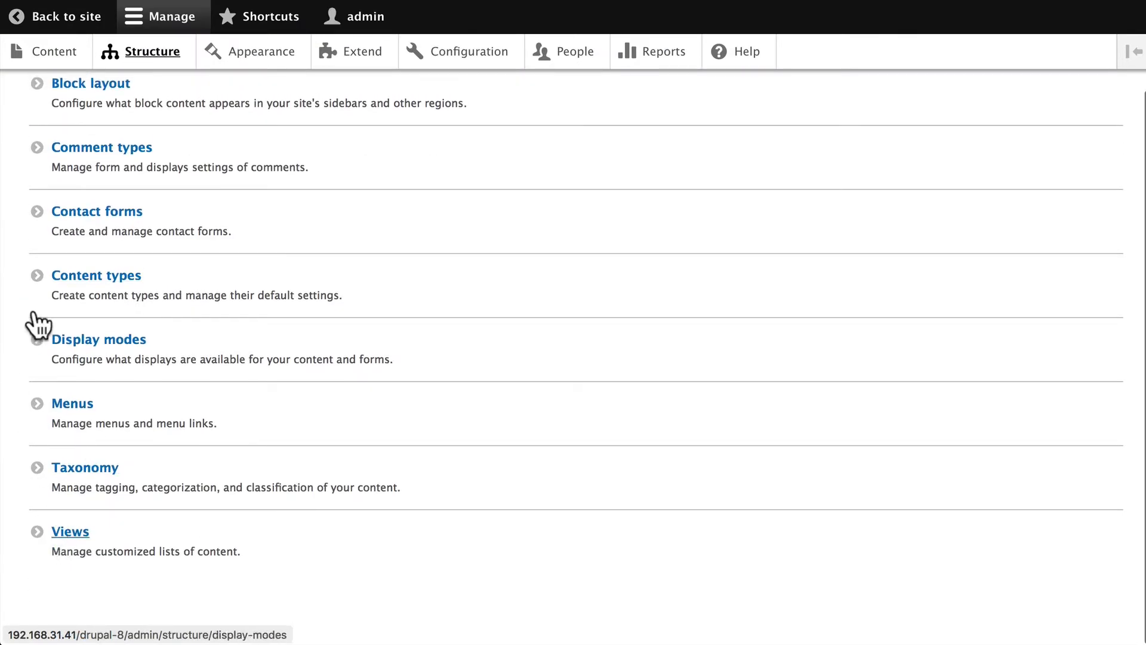
# Start a new view named 'Photo Gallery' restricted to content of type Events
pyautogui.click(70, 530)
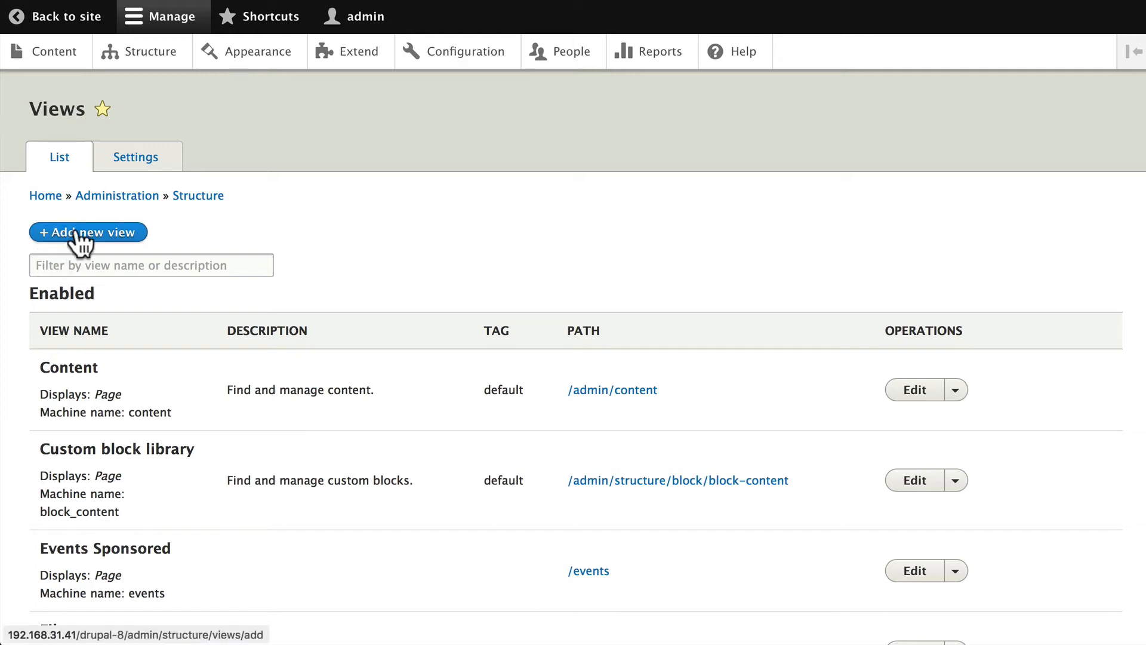
pyautogui.click(87, 231)
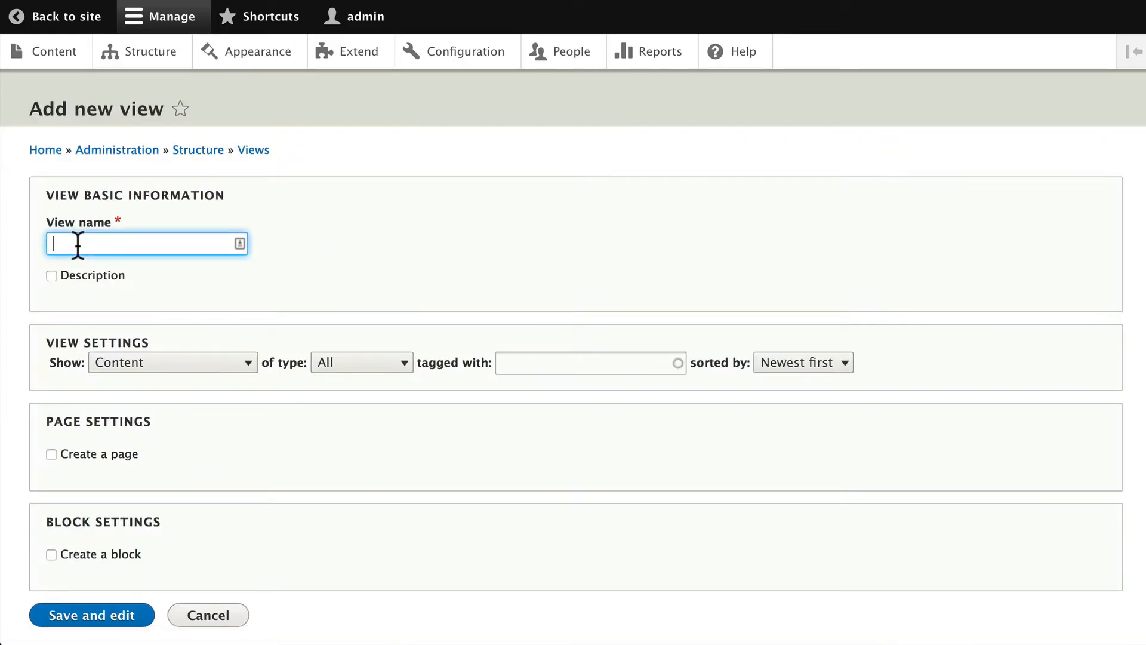
pyautogui.write('Pht')
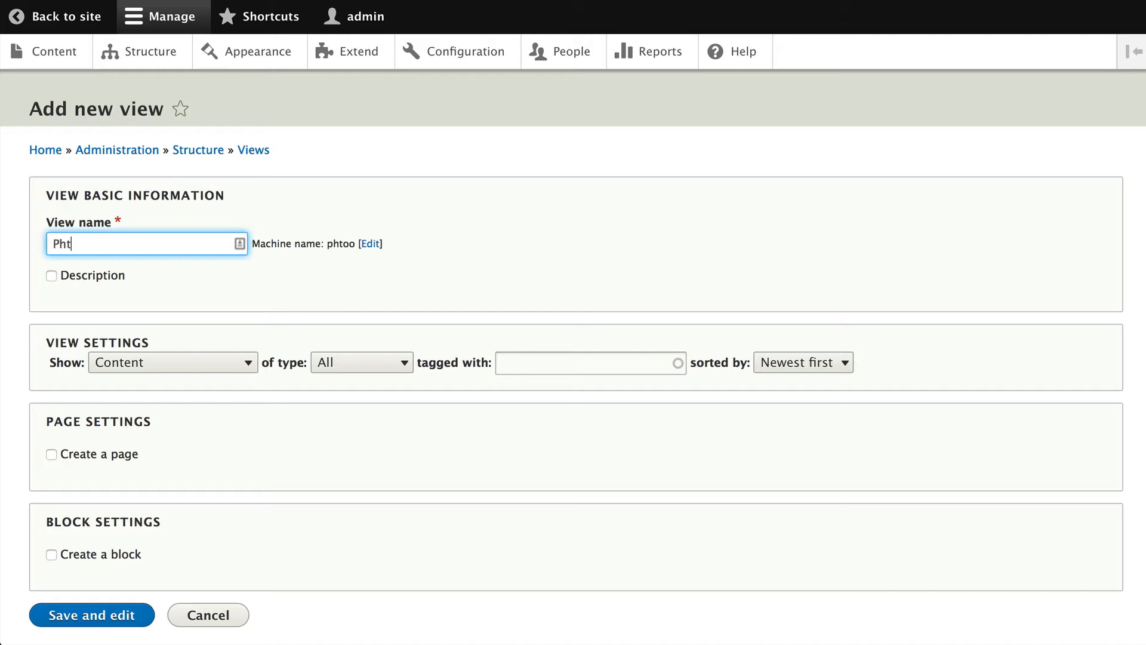
pyautogui.write('Photo Galler')
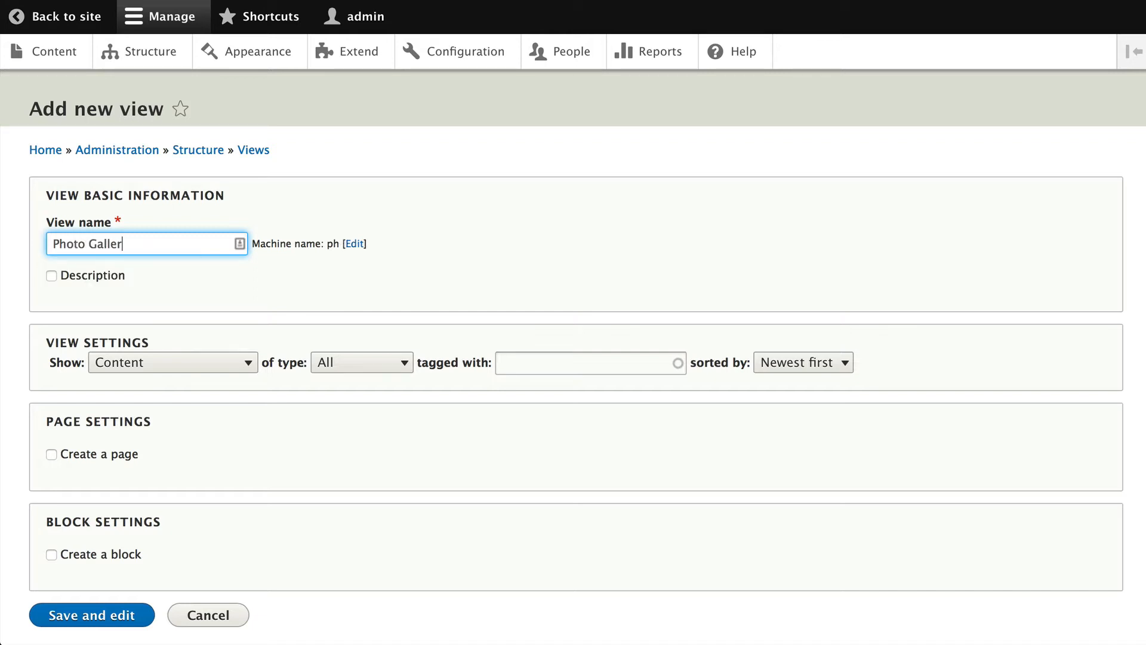
pyautogui.write('y')
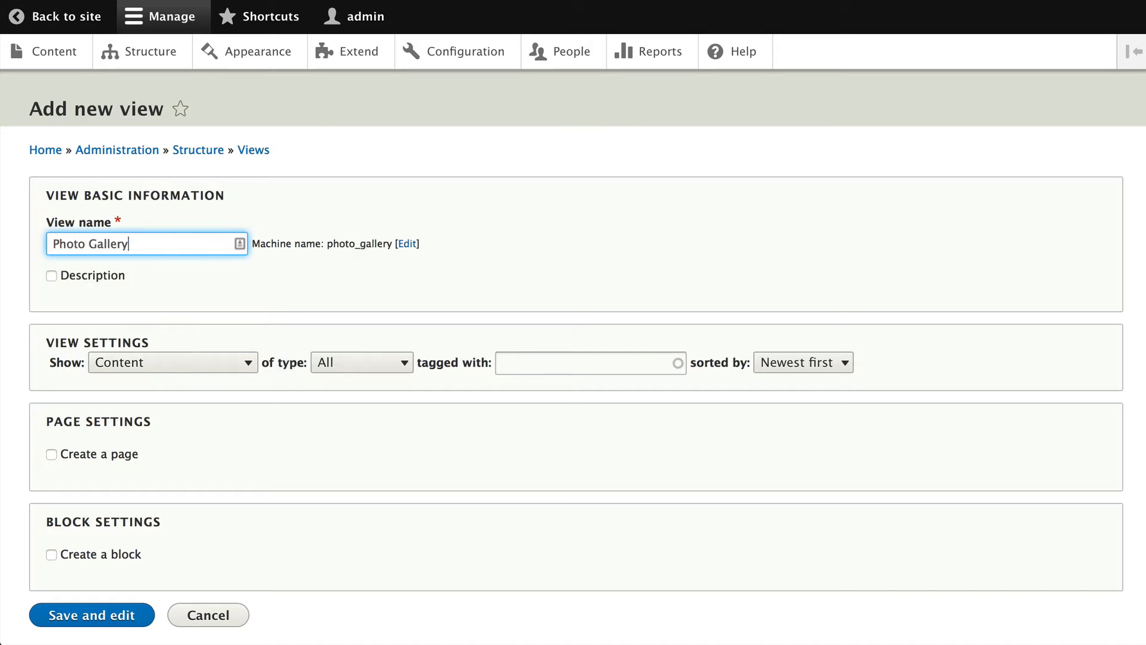
pyautogui.moveTo(395, 376)
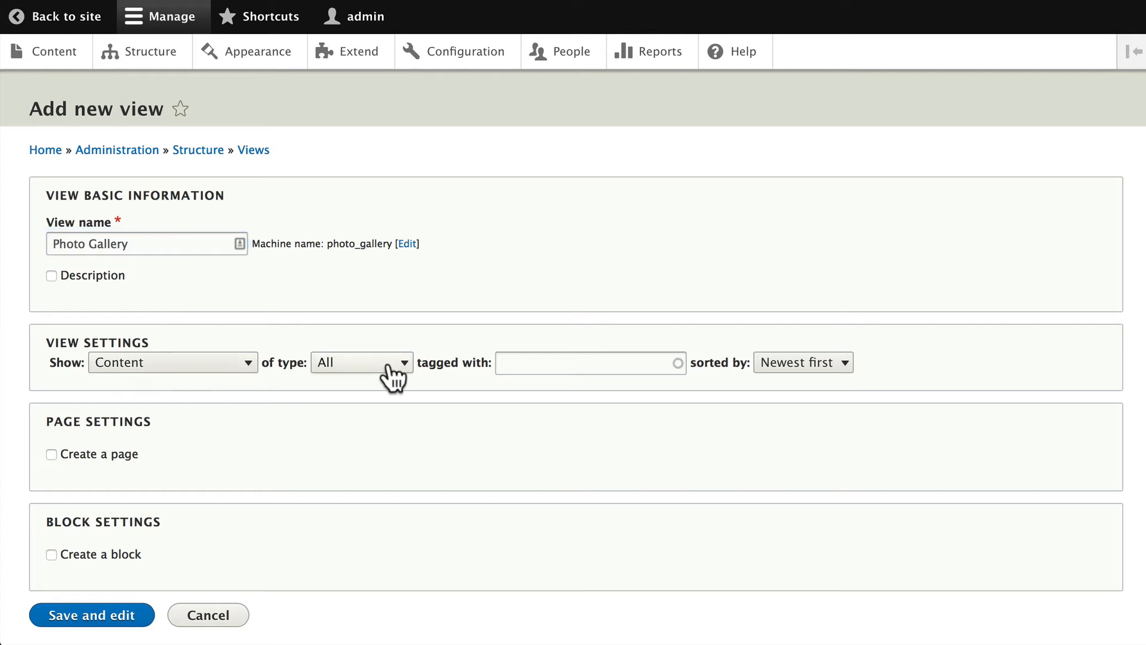
pyautogui.click(360, 362)
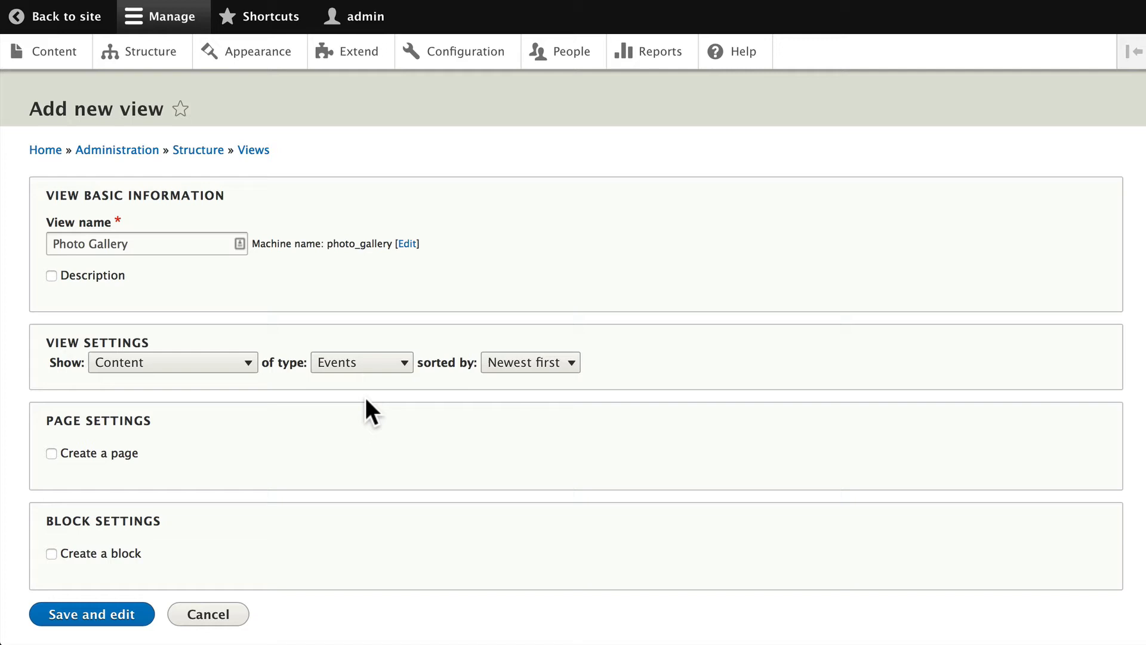
pyautogui.moveTo(367, 444)
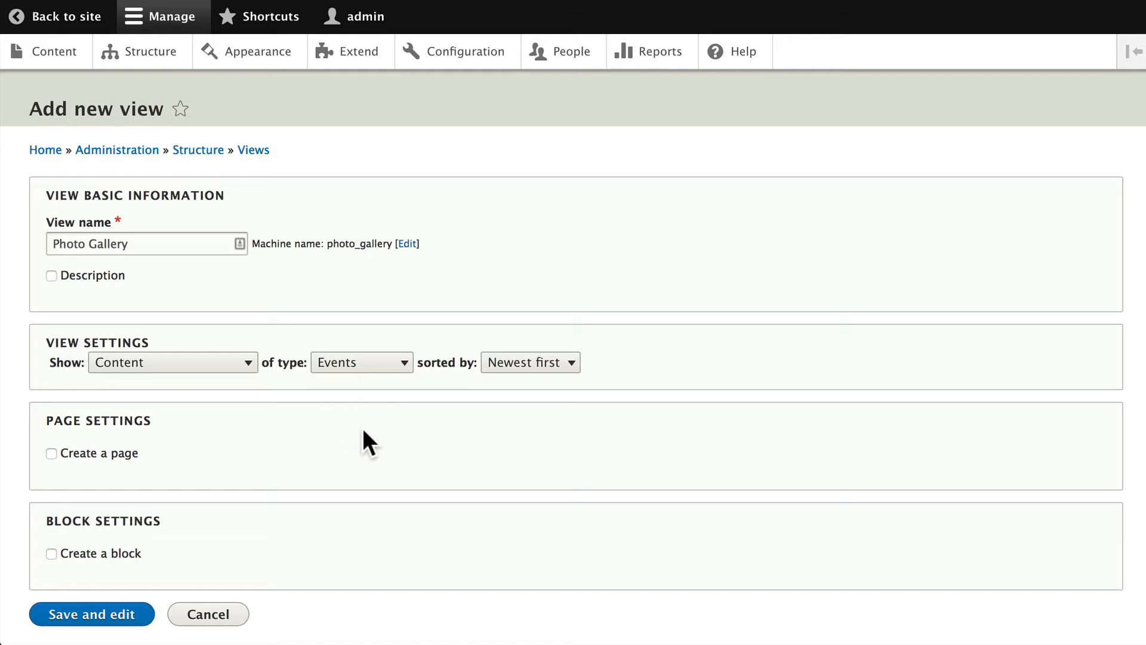
pyautogui.moveTo(55, 503)
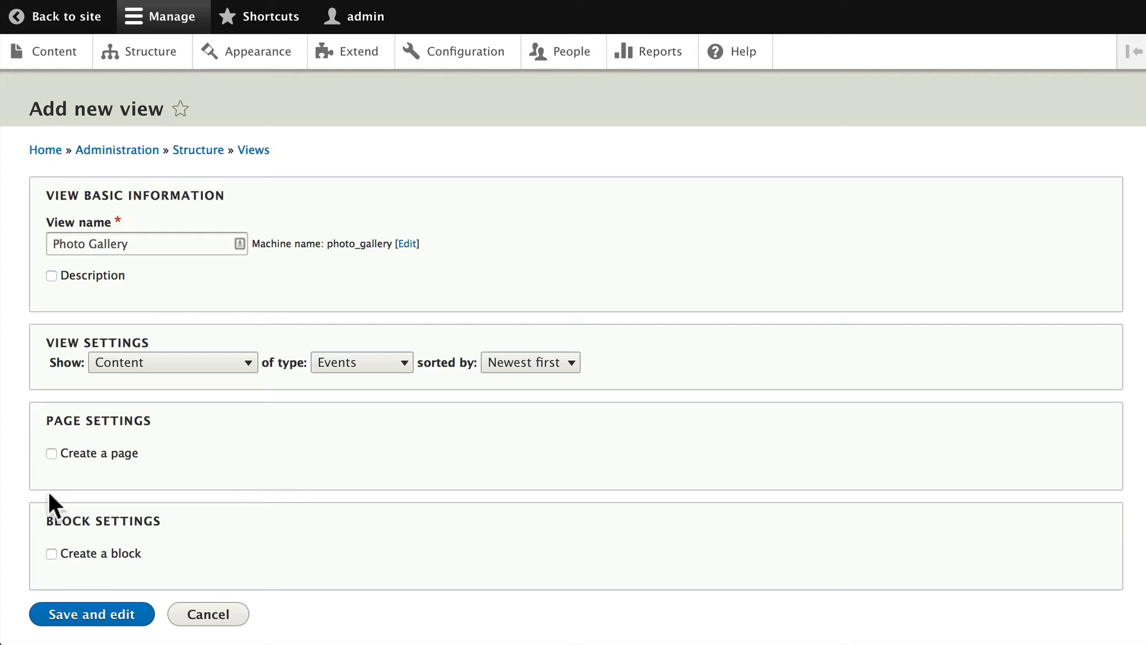
# Give the view a page display laid out as a grid of fields, 9 items per page
pyautogui.click(52, 454)
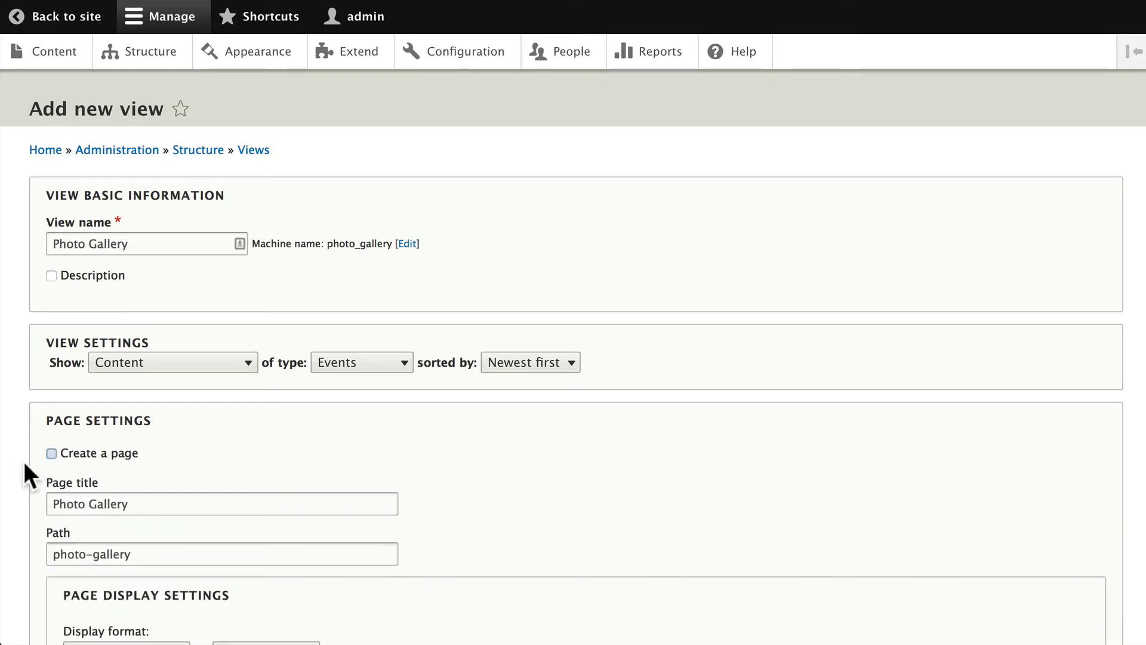
pyautogui.click(52, 454)
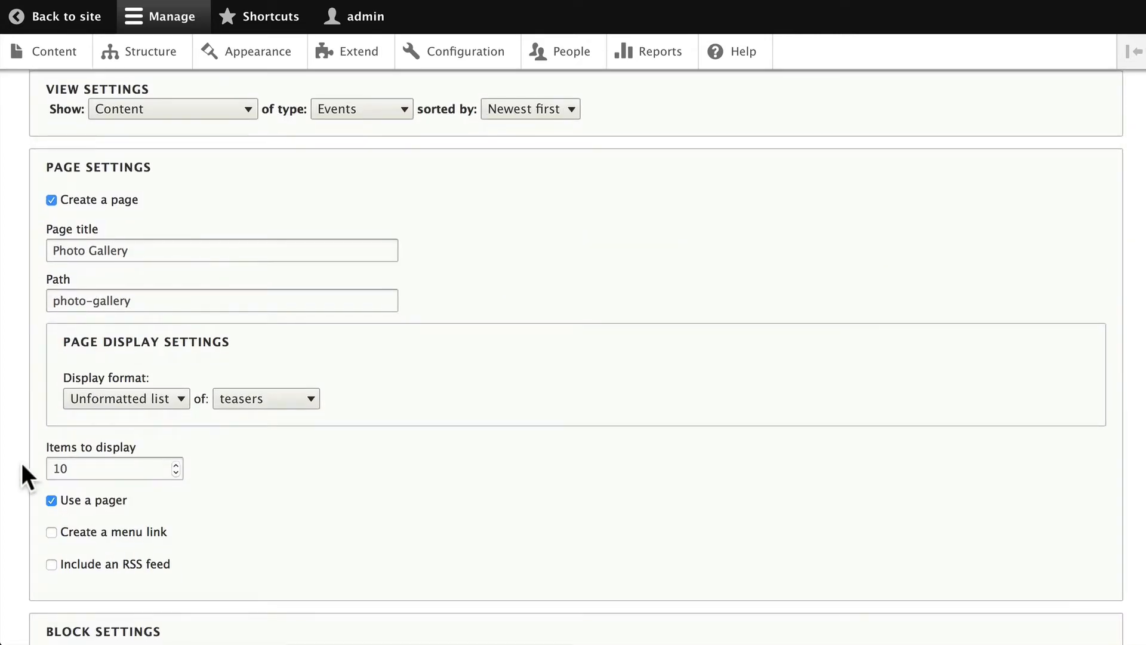
pyautogui.click(125, 397)
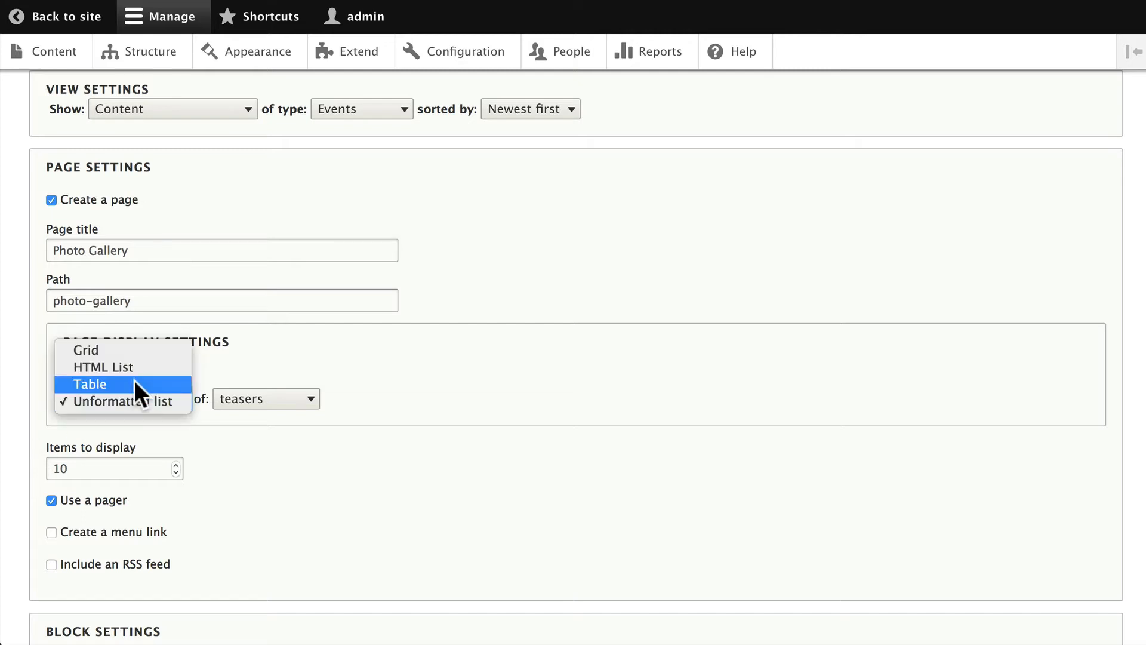
pyautogui.click(86, 349)
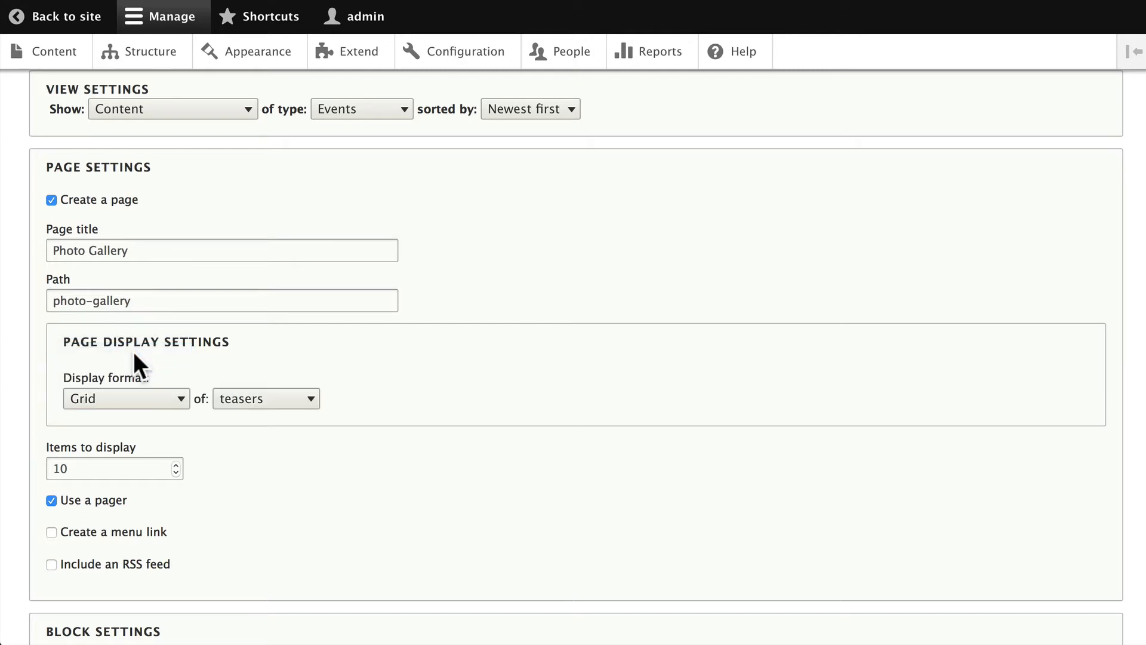
pyautogui.click(265, 398)
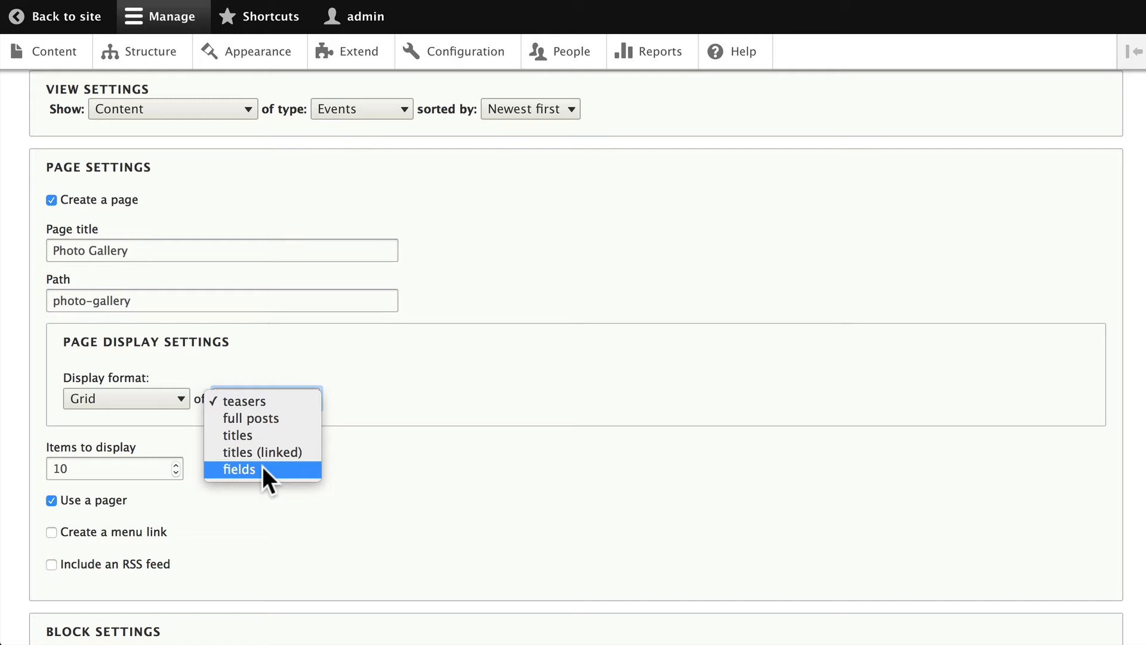
pyautogui.moveTo(259, 480)
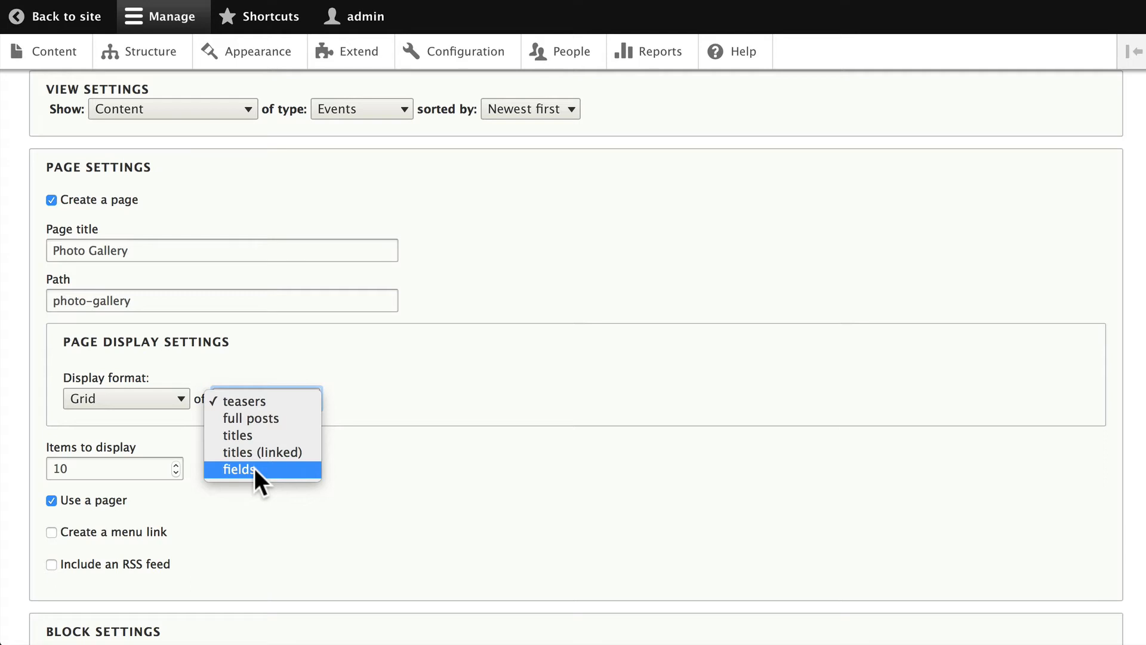
pyautogui.moveTo(254, 484)
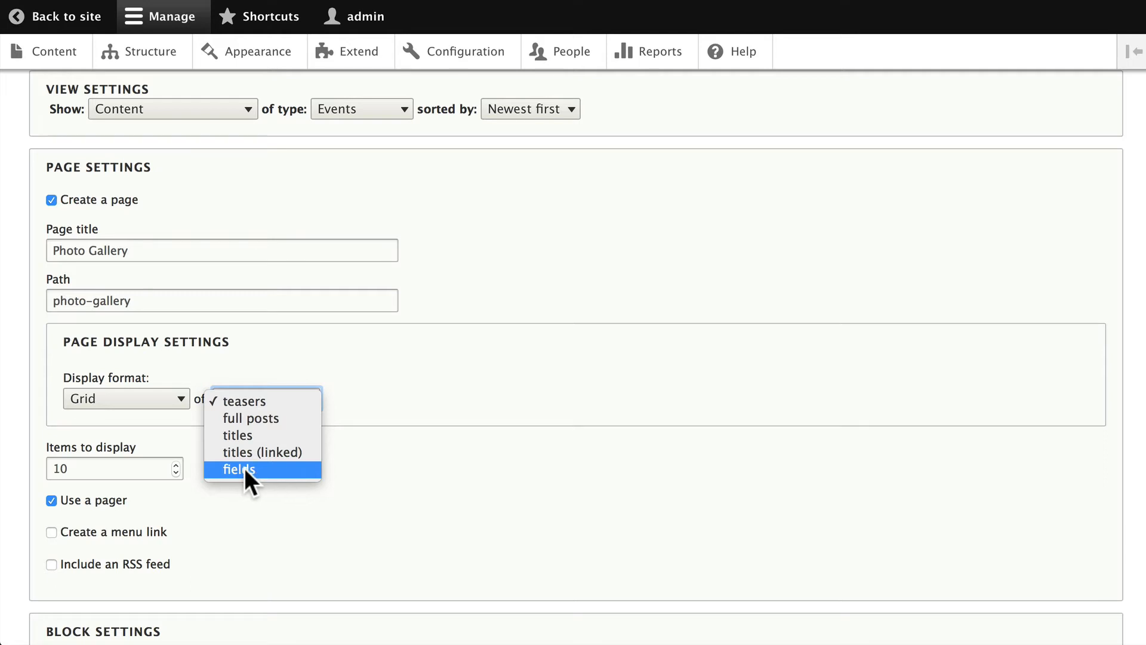
pyautogui.click(236, 468)
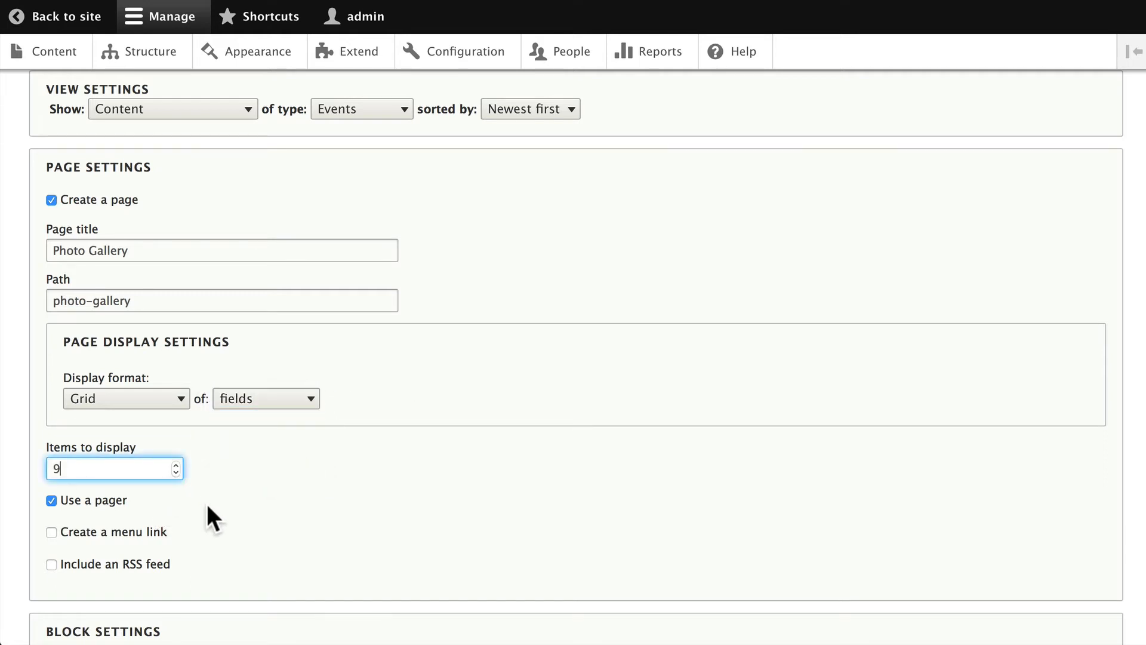
pyautogui.moveTo(404, 469)
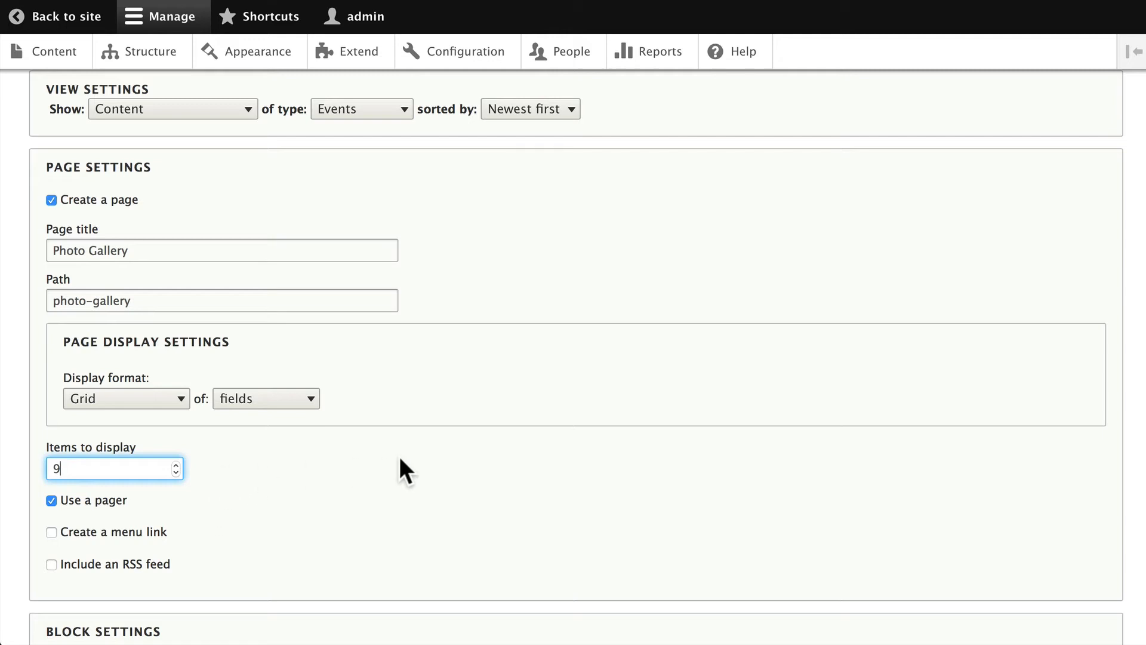
pyautogui.moveTo(57, 544)
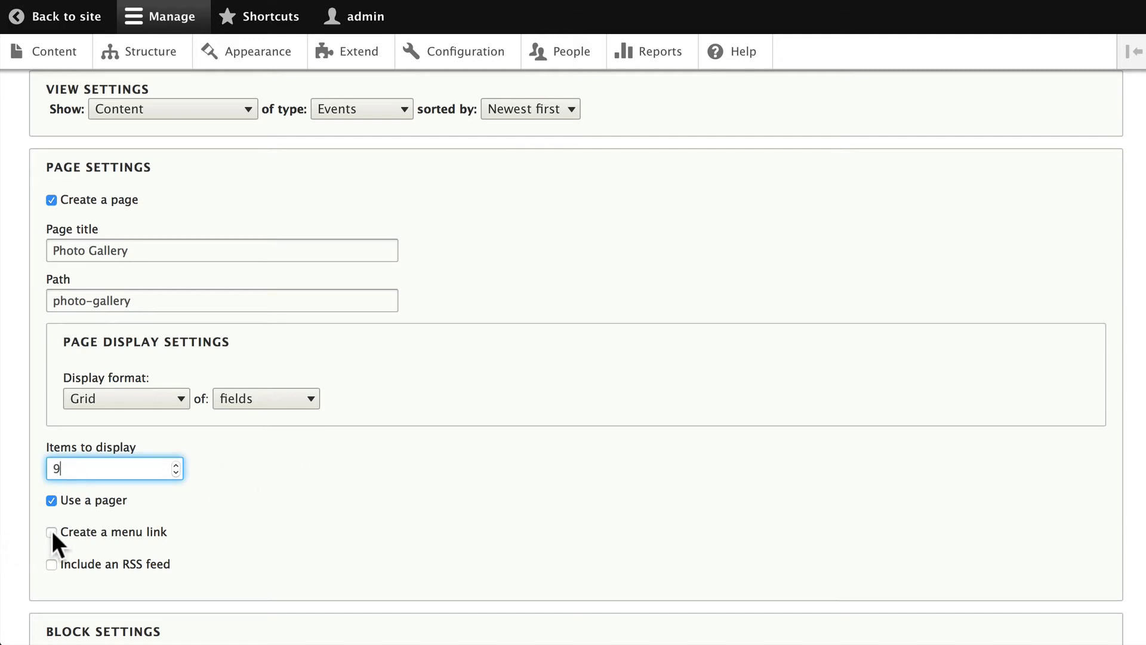
# Add a Main navigation menu link and save the new view into its editor
pyautogui.click(52, 532)
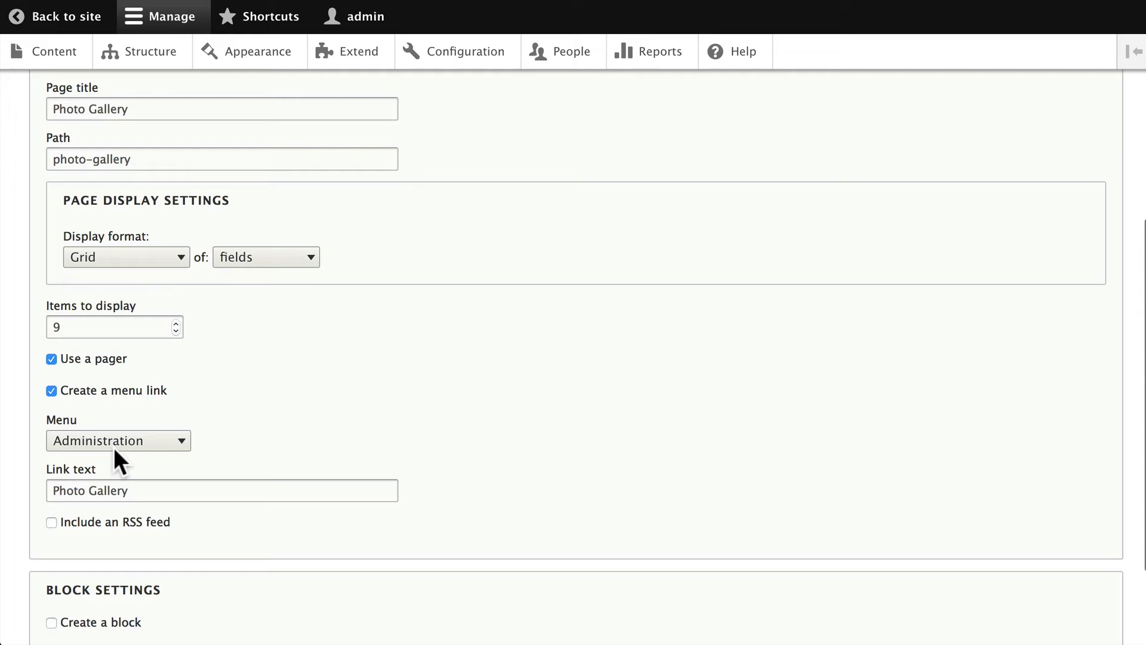
pyautogui.click(118, 441)
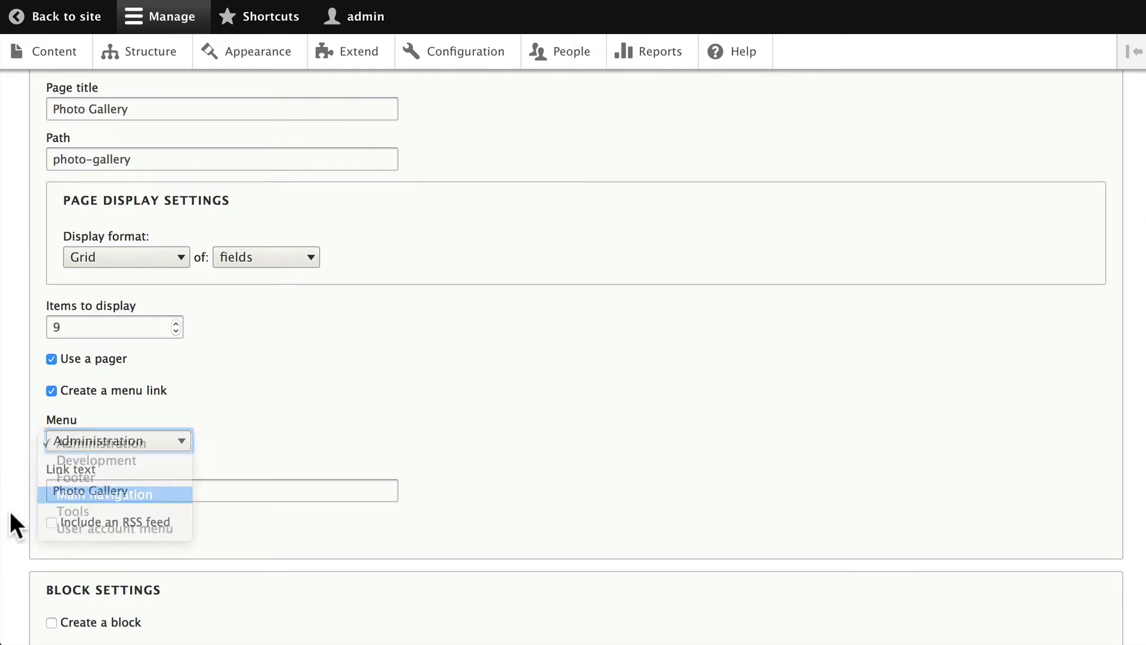
pyautogui.click(114, 494)
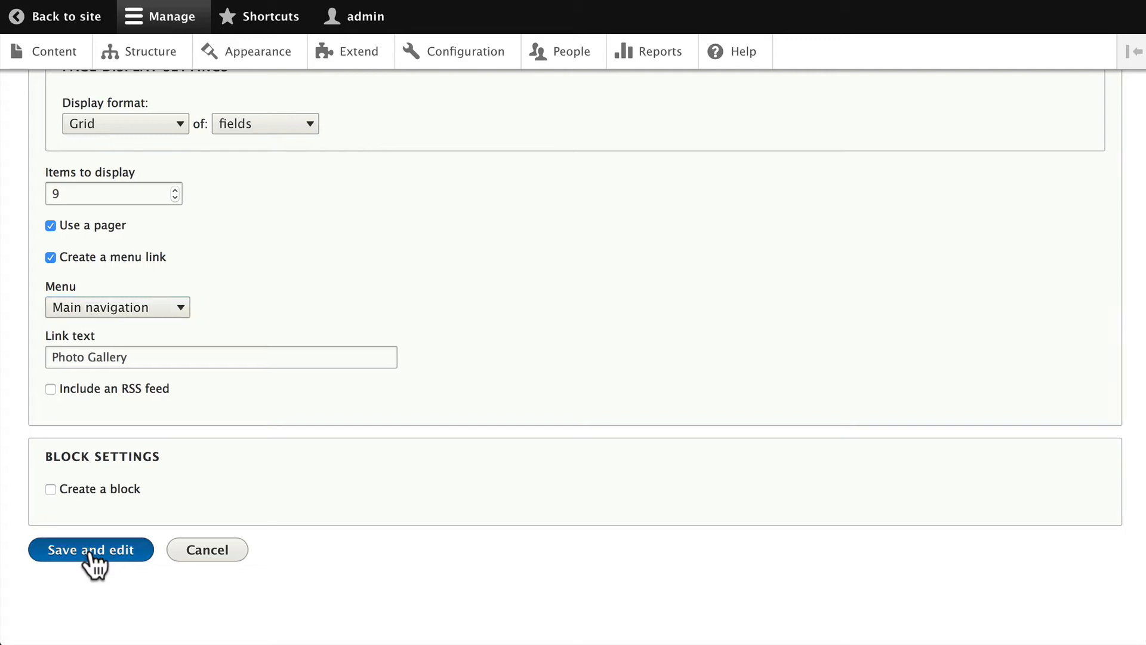
pyautogui.click(90, 549)
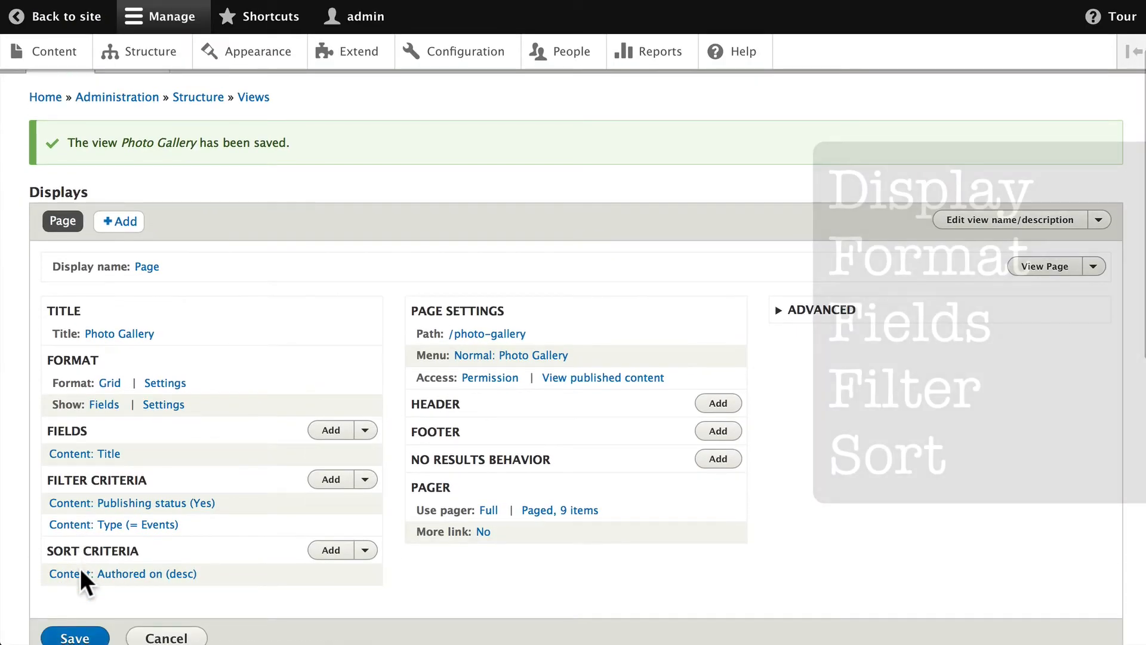
# Review the saved Page display: grid format, normal menu link, full pager of 9 items
pyautogui.scroll(-3)
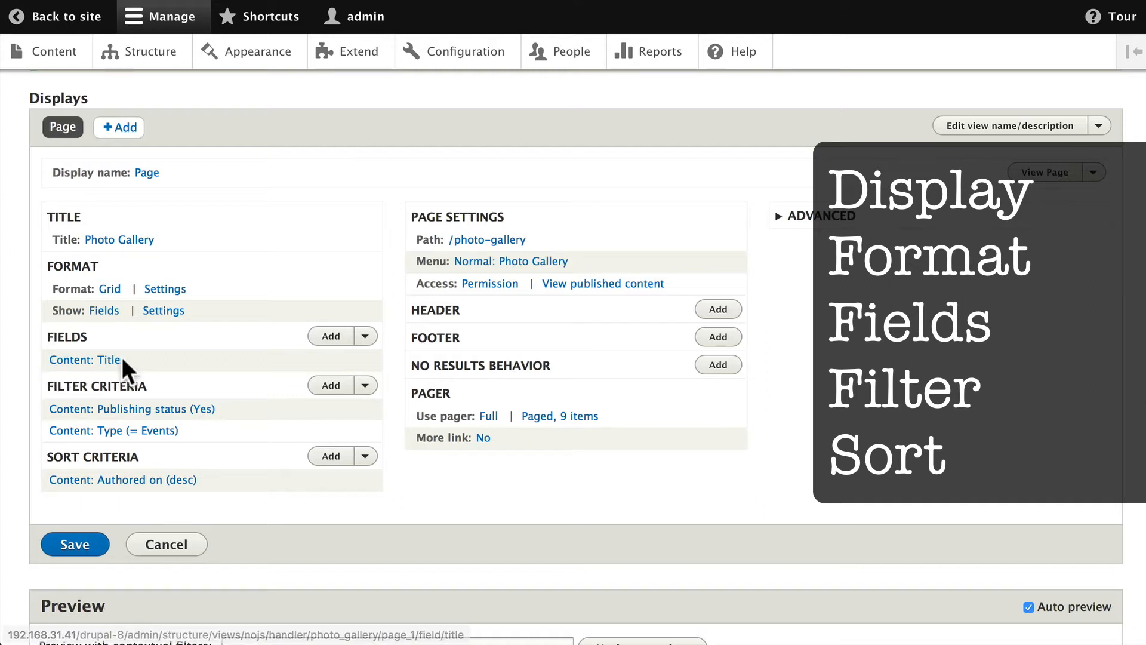
pyautogui.moveTo(148, 365)
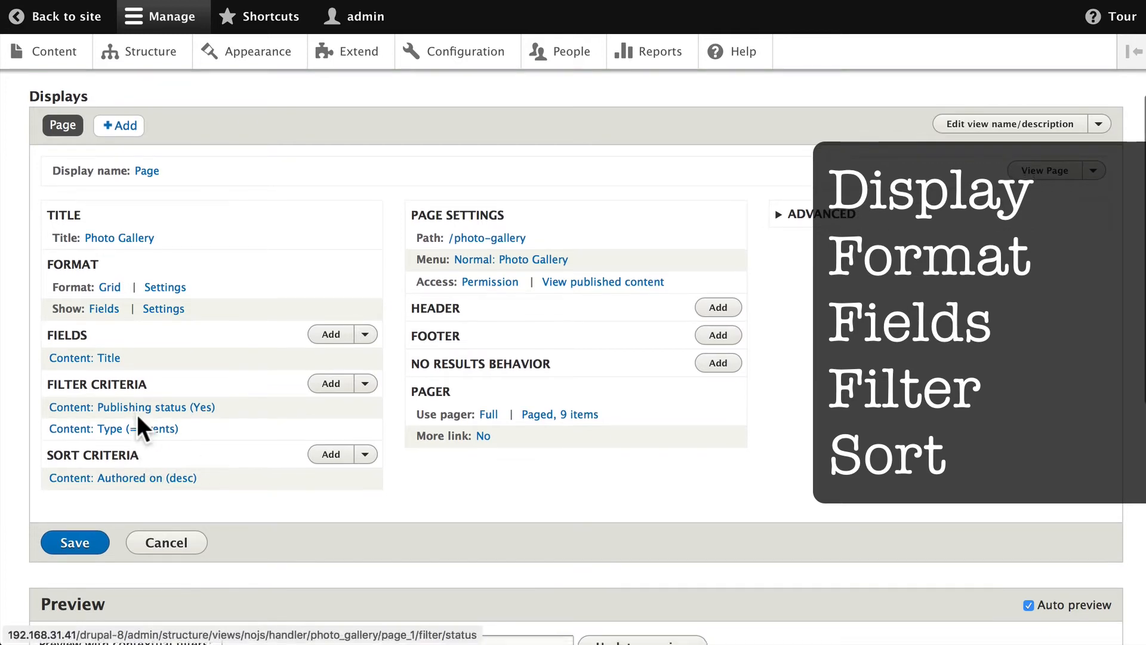
pyautogui.moveTo(174, 416)
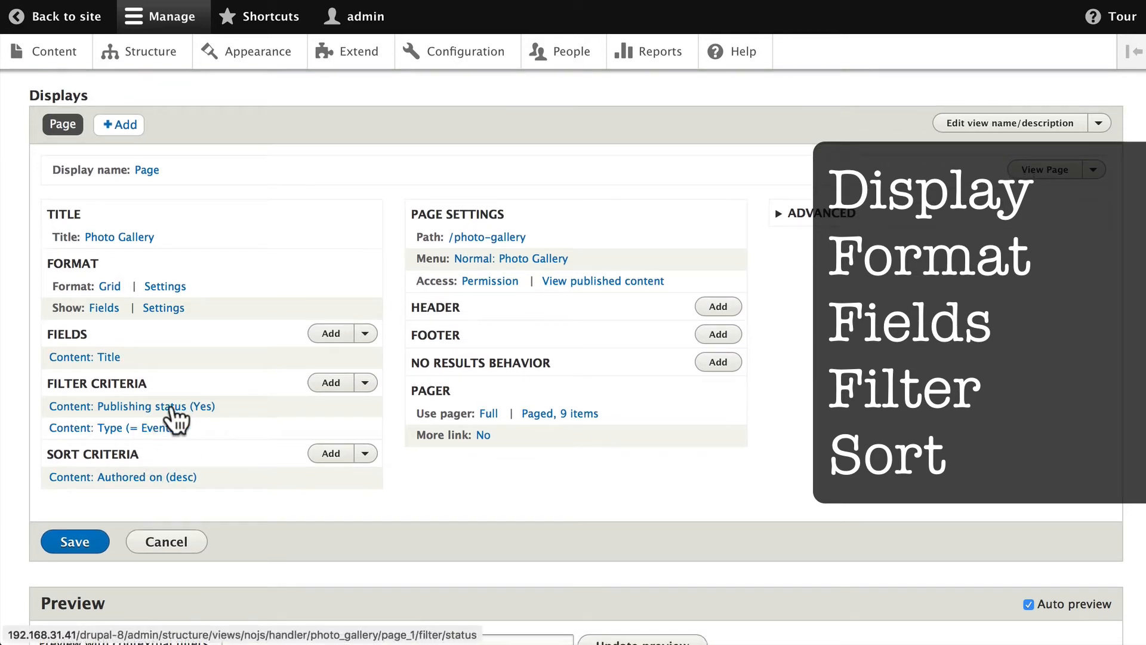
pyautogui.moveTo(228, 476)
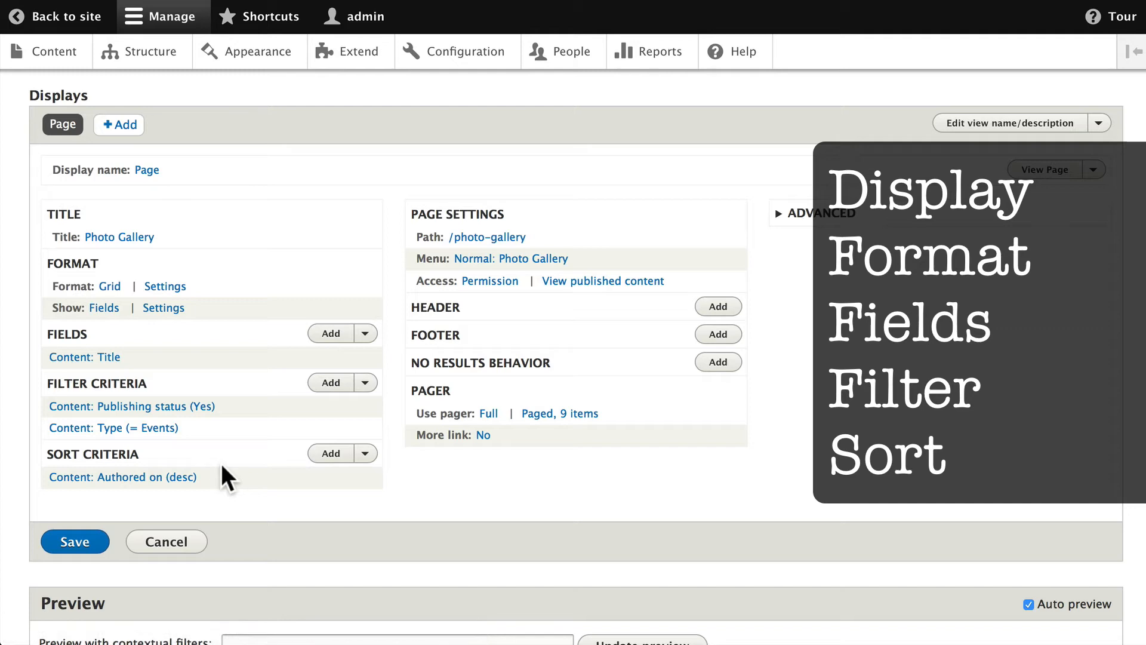
pyautogui.scroll(-3)
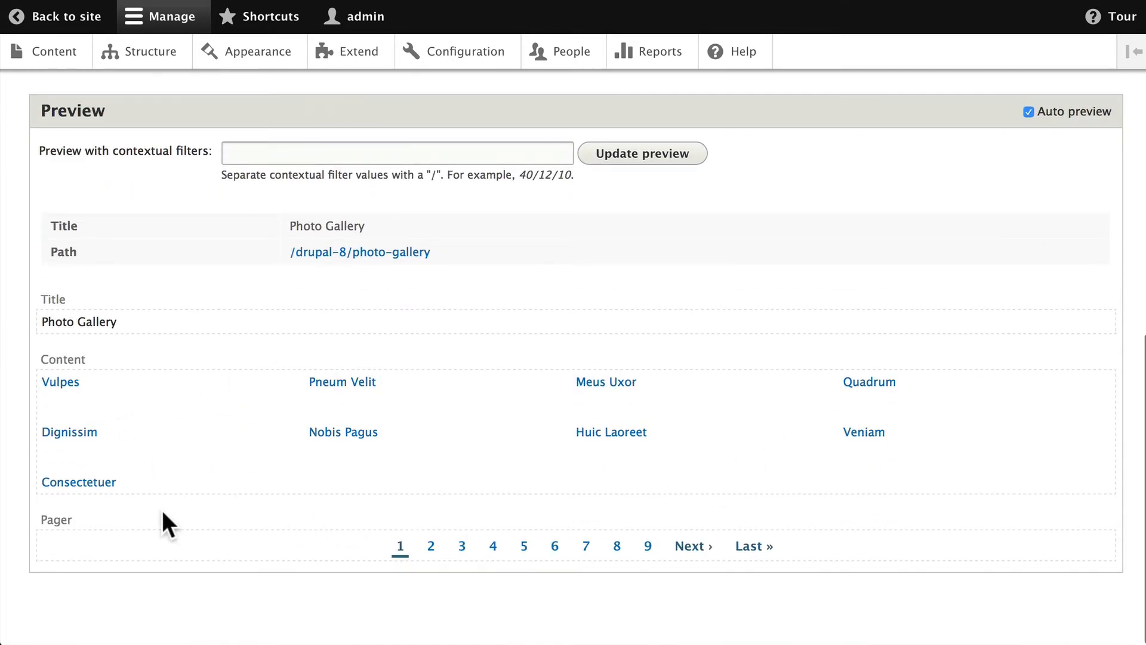
pyautogui.scroll(3)
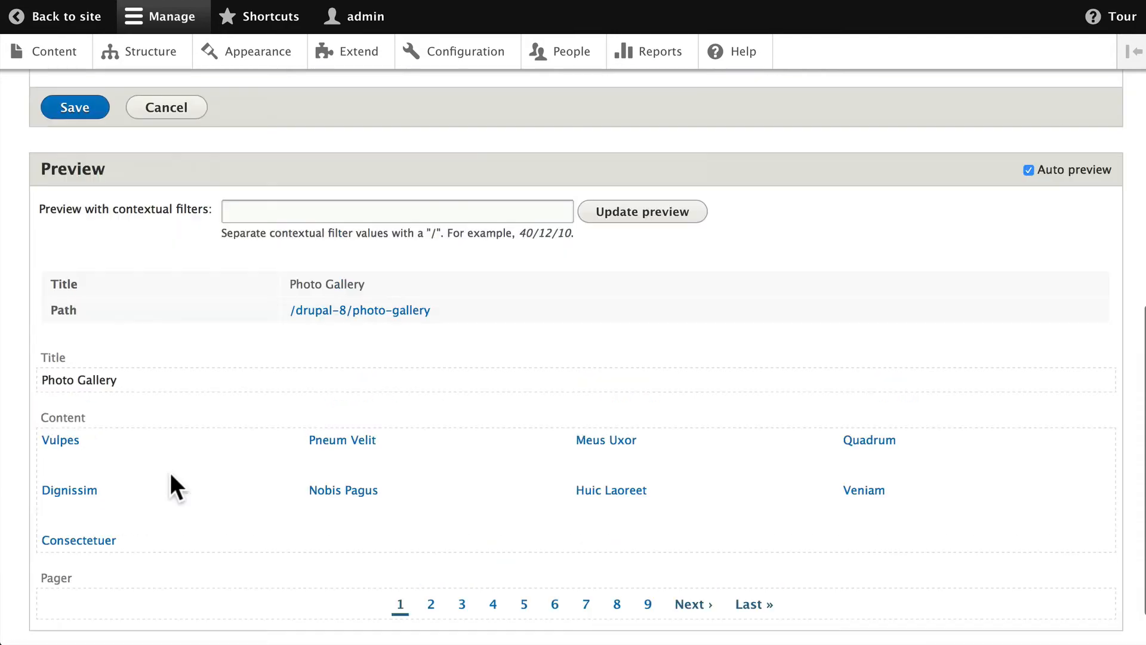
pyautogui.scroll(3)
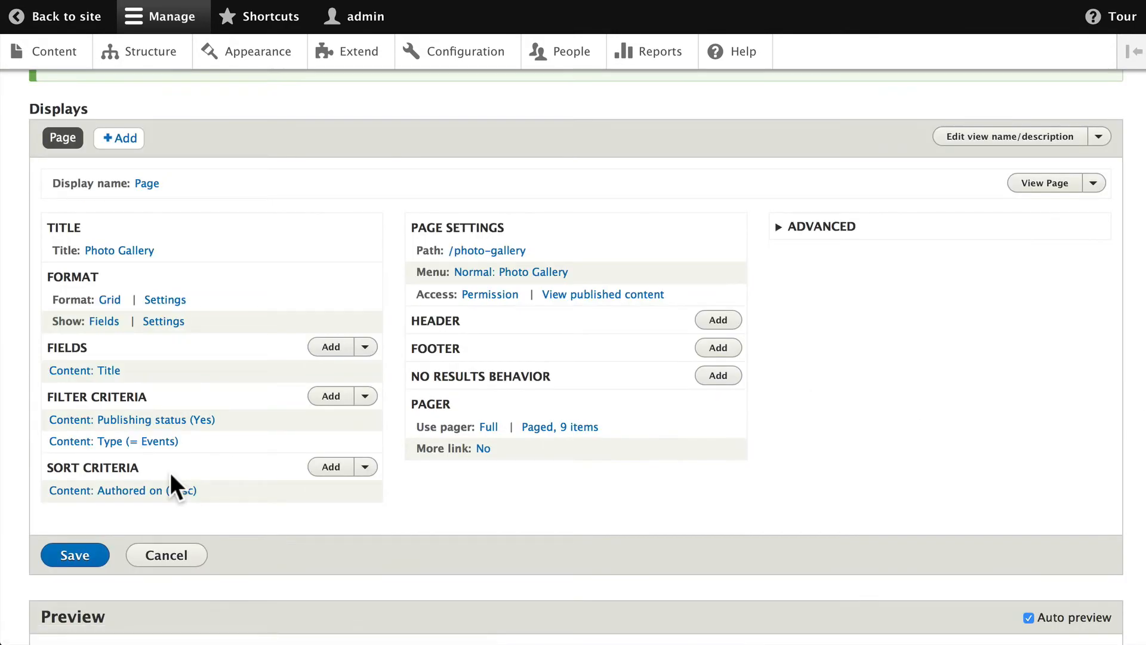
pyautogui.moveTo(60, 303)
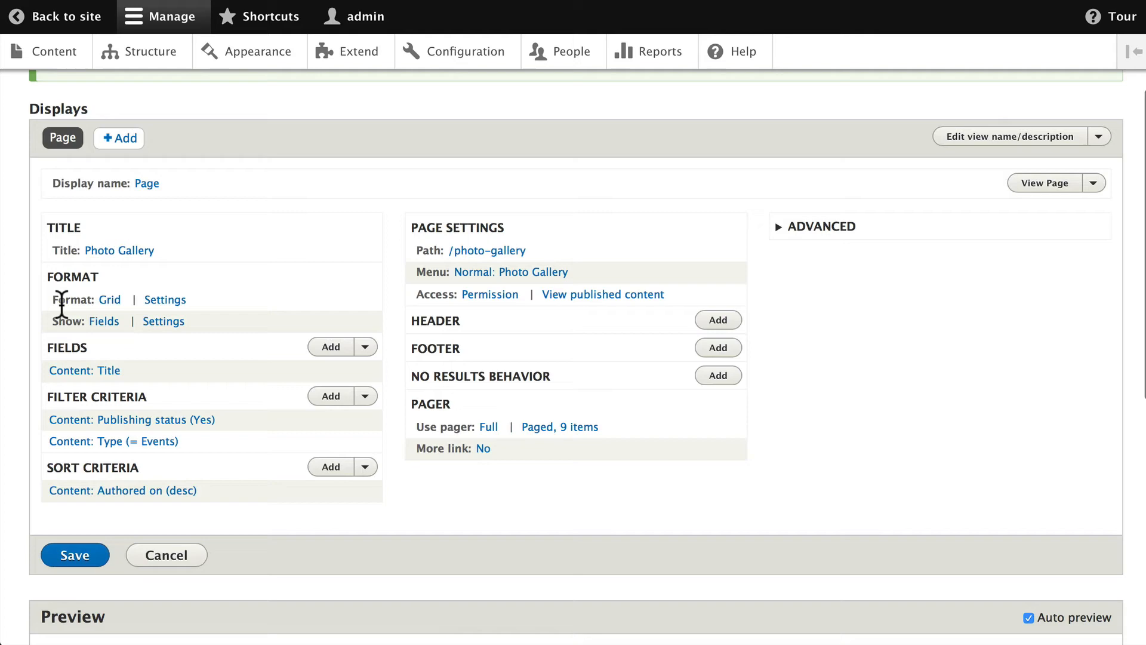
pyautogui.moveTo(164, 302)
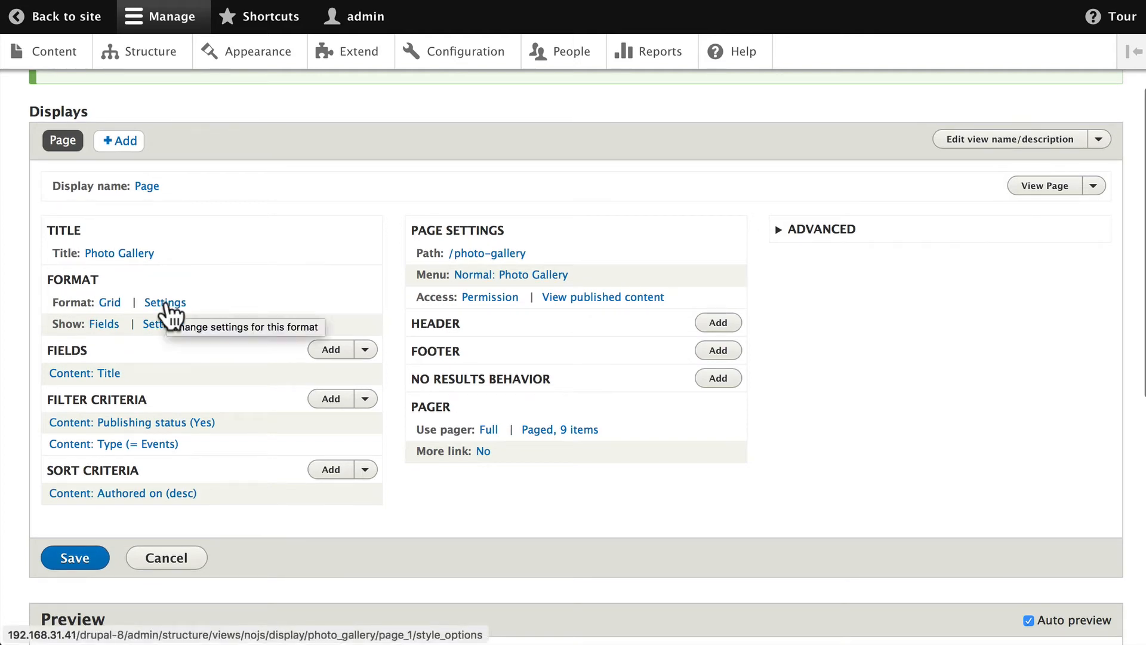
# Set the grid format to 3 columns
pyautogui.click(165, 302)
pyautogui.write('3')
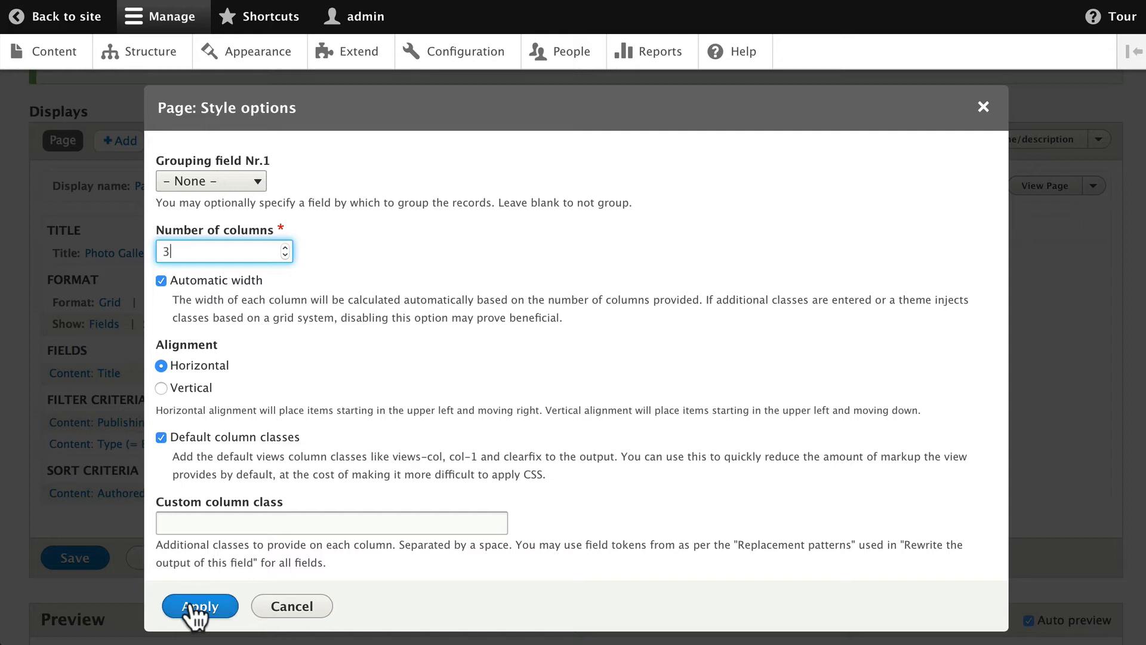
pyautogui.click(200, 605)
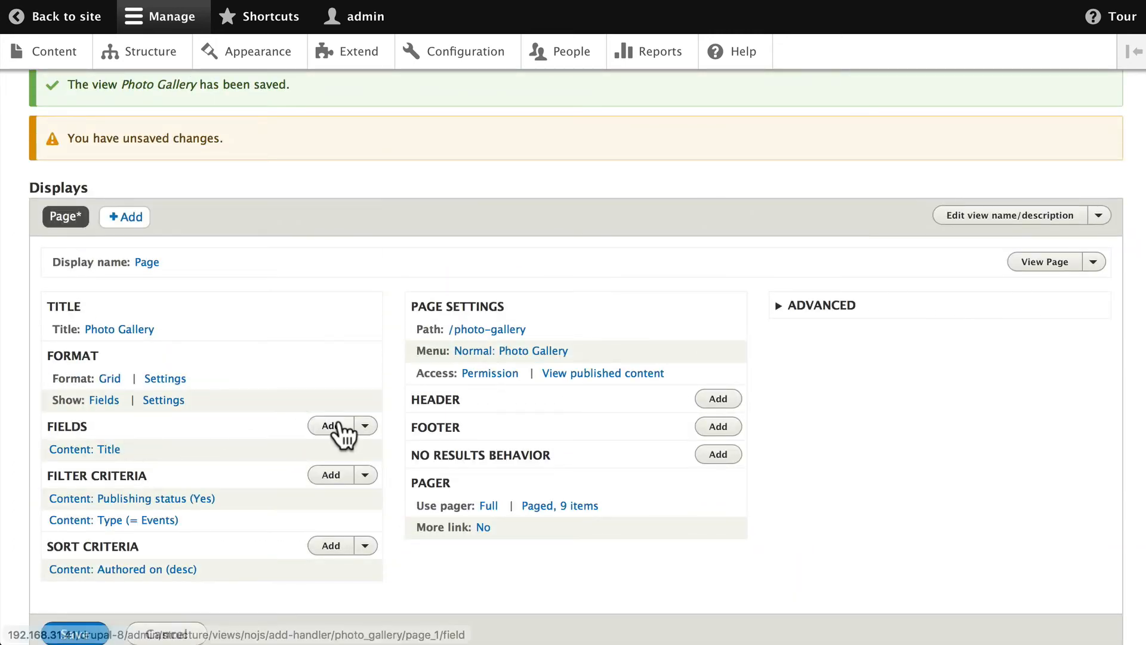
# Add the Event Logo field to all displays of the Photo Gallery view
pyautogui.click(330, 425)
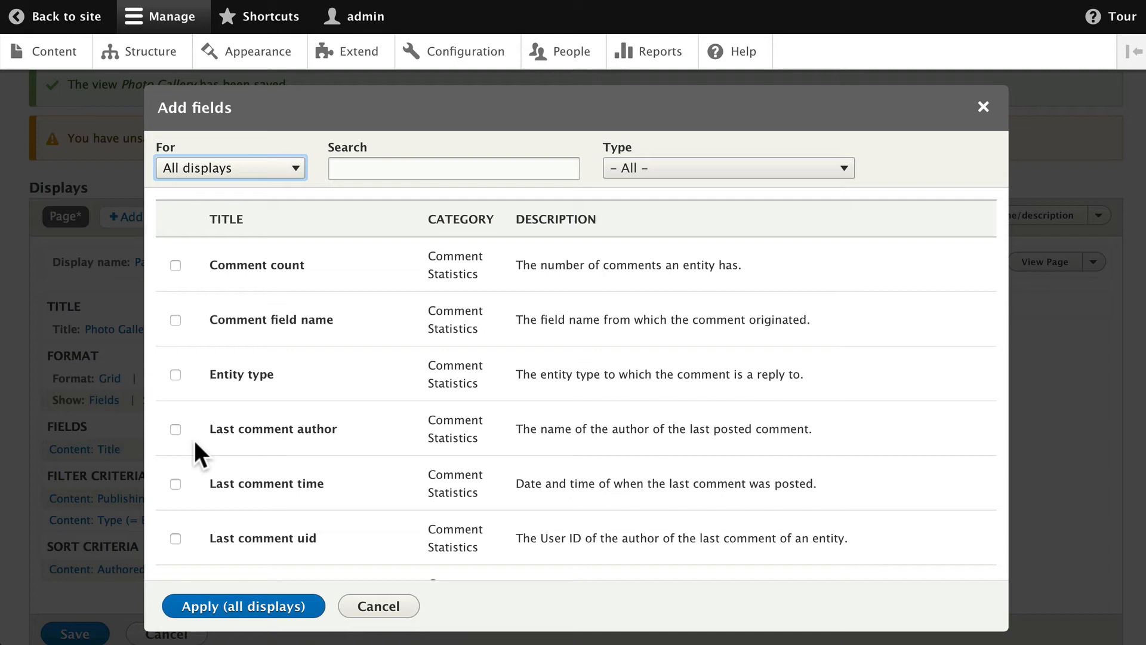
pyautogui.scroll(-3)
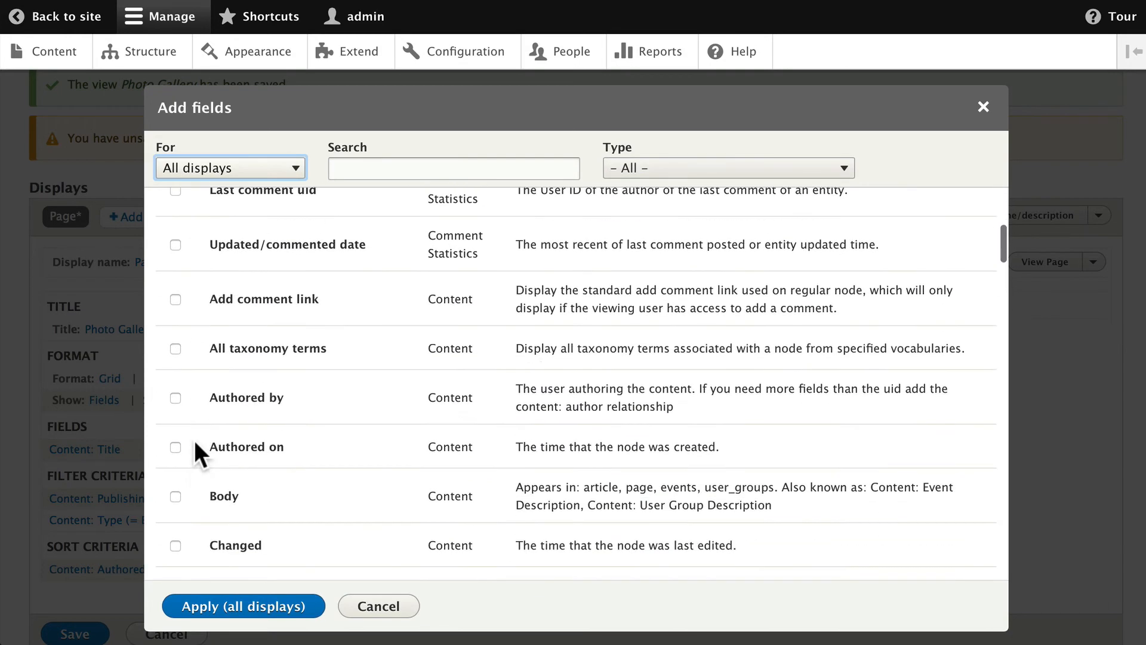
pyautogui.scroll(-3)
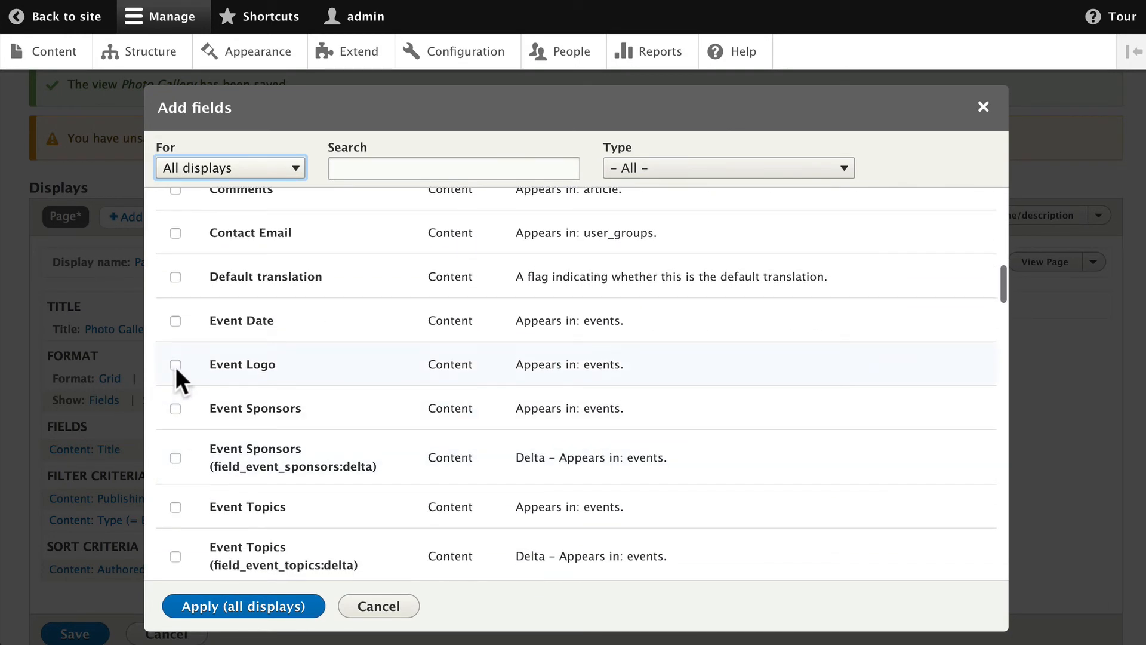
pyautogui.click(175, 366)
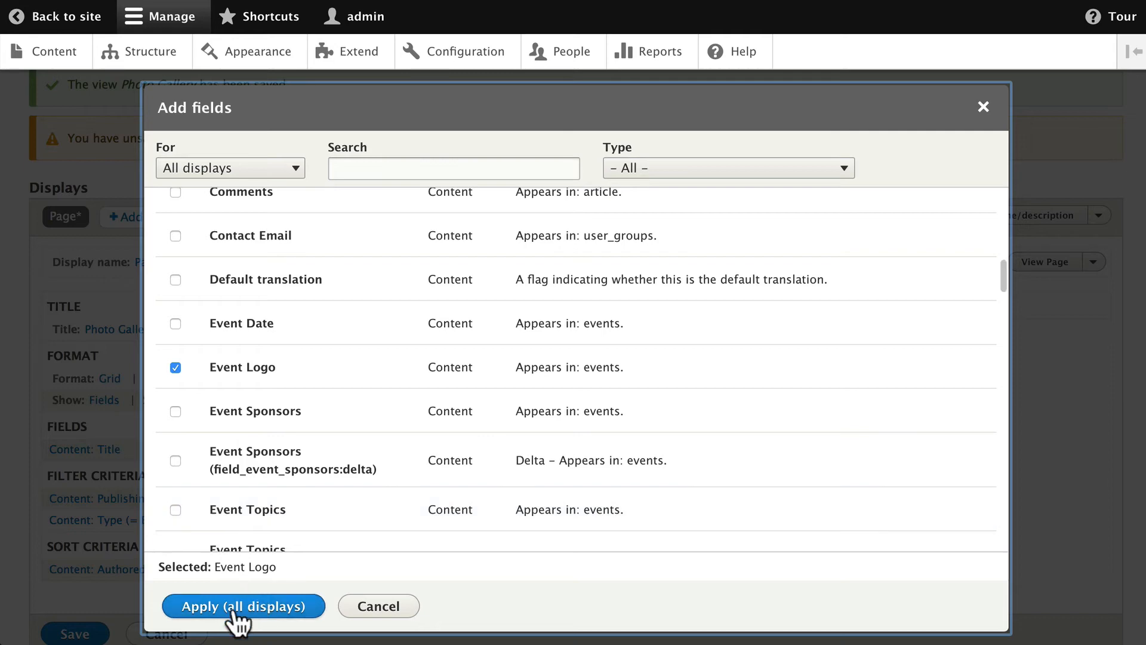
pyautogui.click(244, 607)
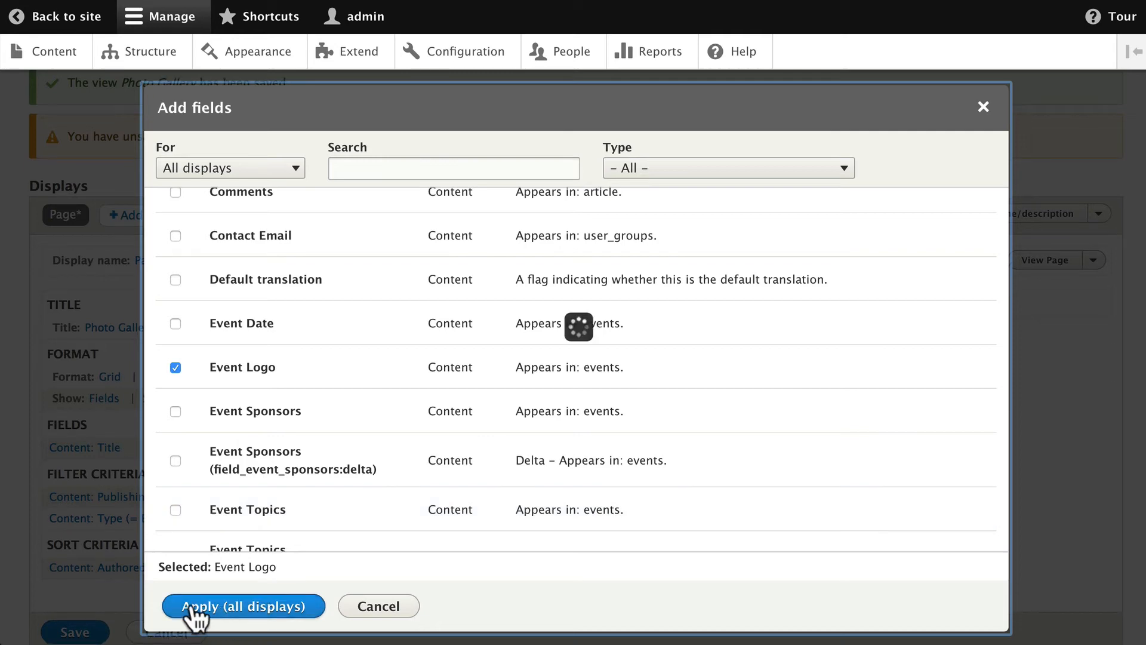
pyautogui.click(243, 606)
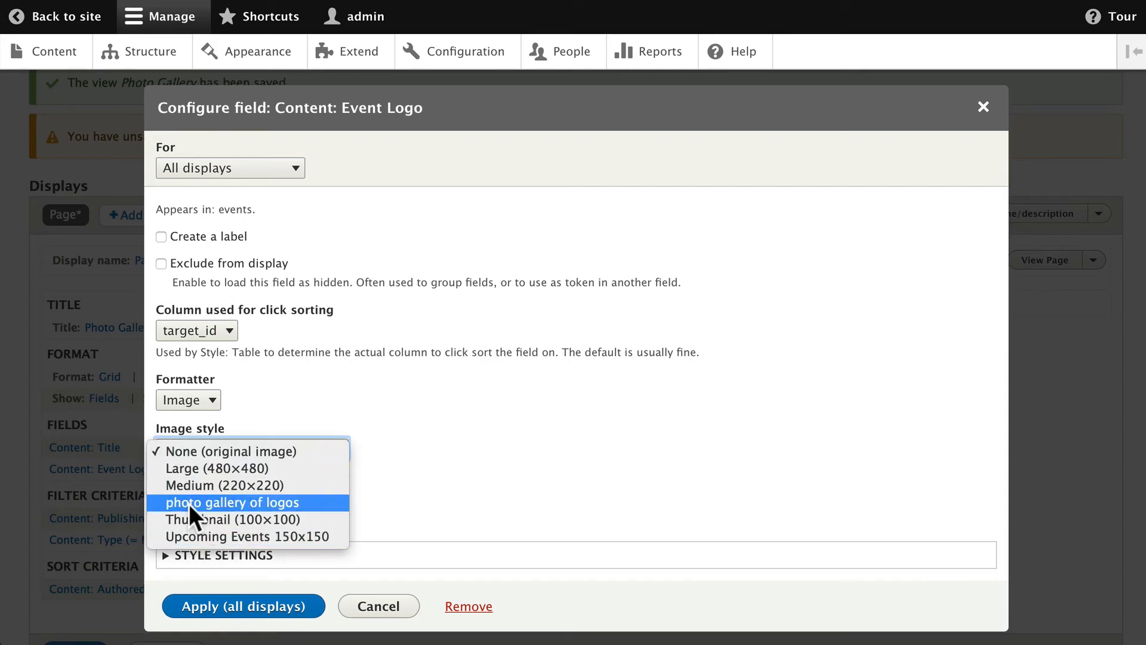
# Render the Event Logo field with the 'photo gallery of logos' image style
pyautogui.click(245, 451)
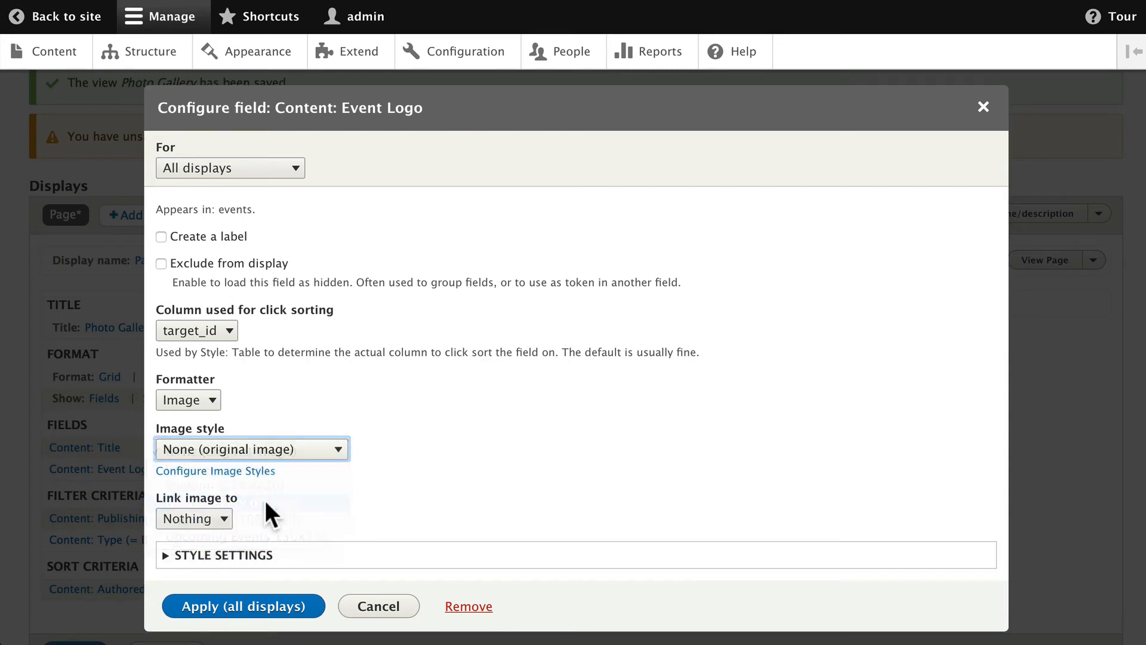
pyautogui.click(251, 448)
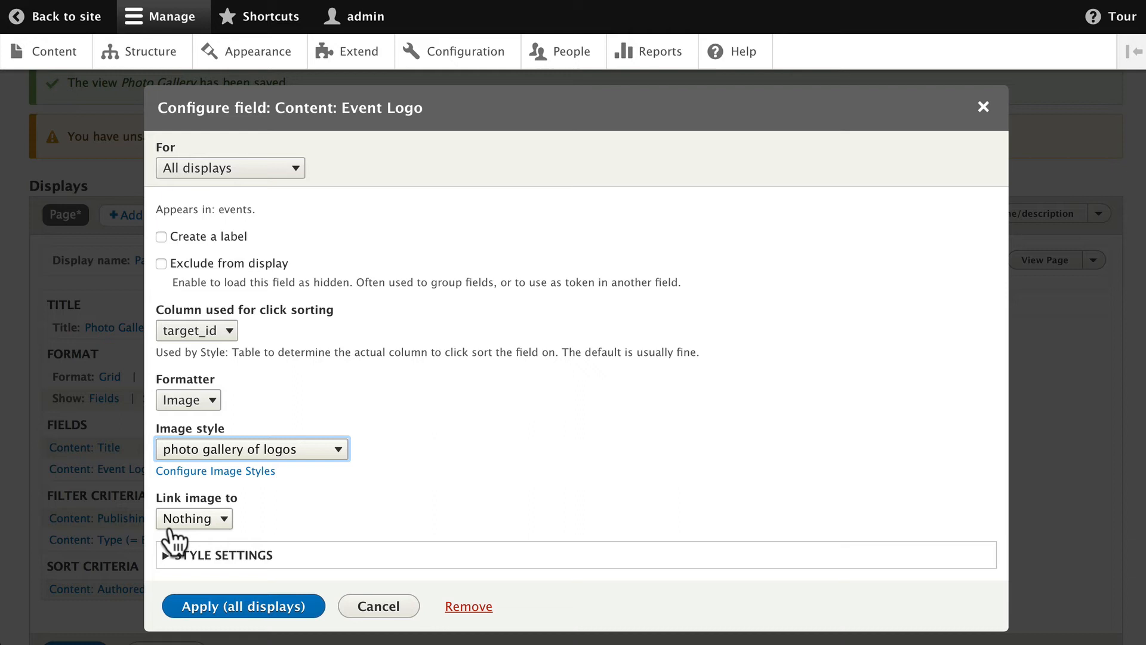
pyautogui.click(194, 518)
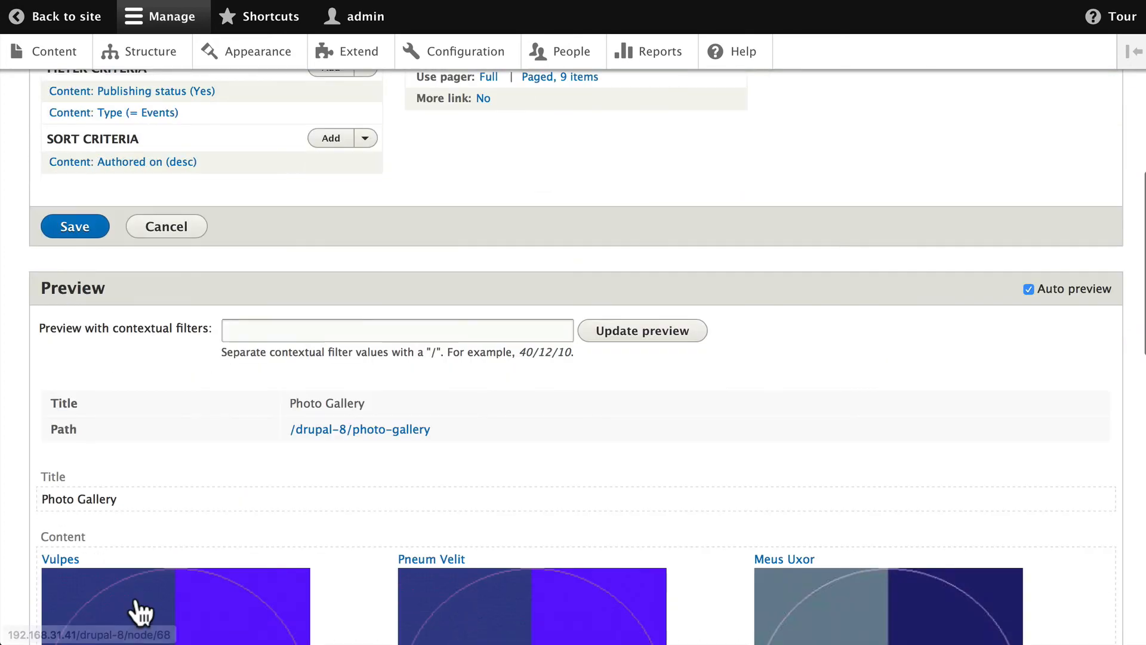
# Check the logo grid in the preview and save the Photo Gallery view
pyautogui.scroll(-3)
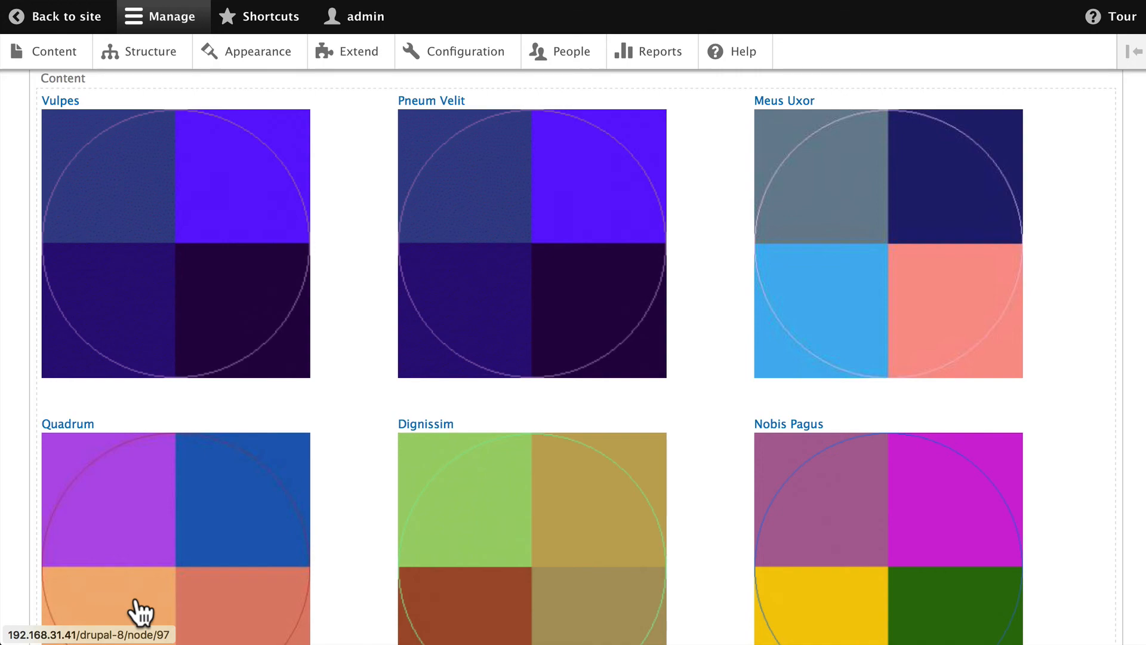
pyautogui.moveTo(208, 325)
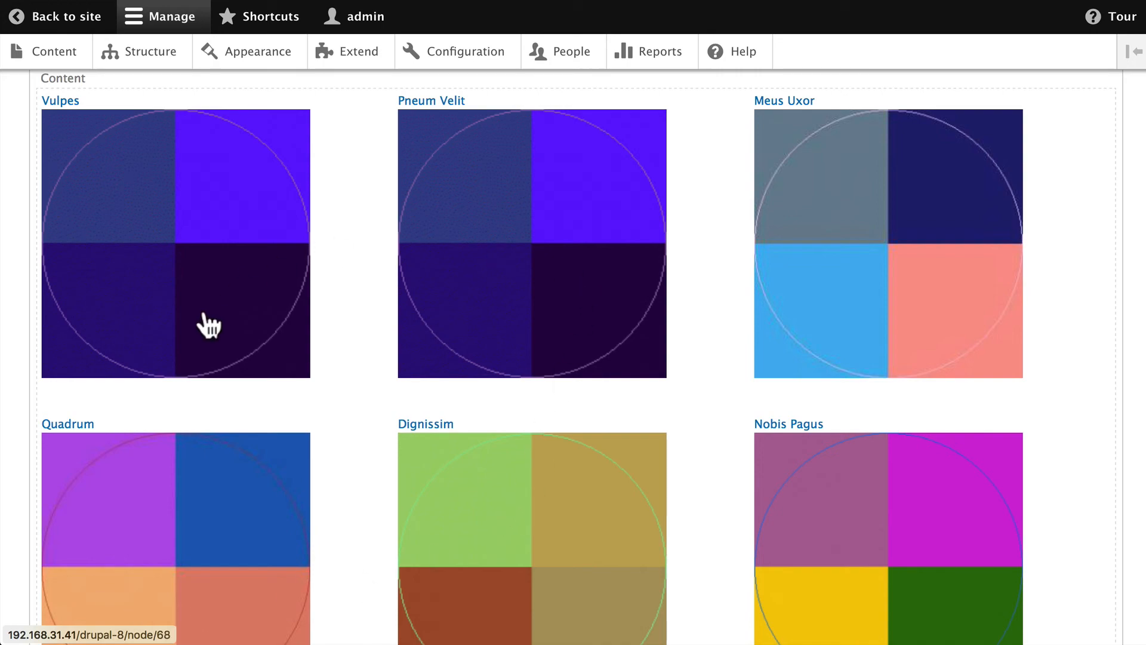
pyautogui.scroll(3)
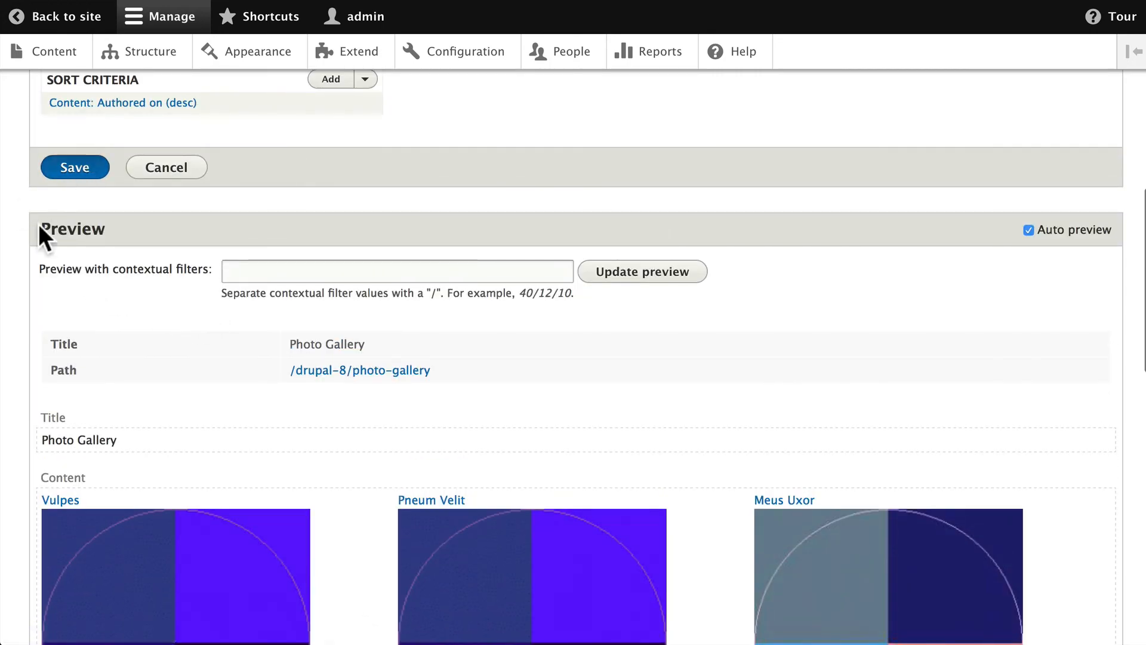
pyautogui.click(74, 167)
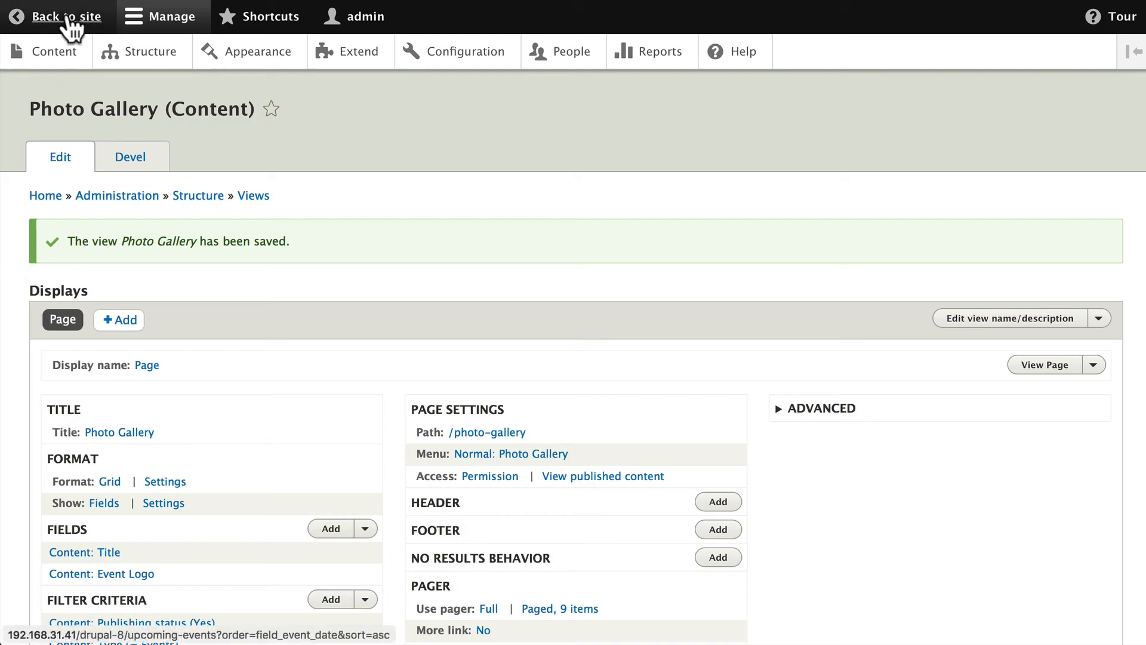
# Return to the site and browse the live Photo Gallery page with its three-column logo grid and pager
pyautogui.click(65, 15)
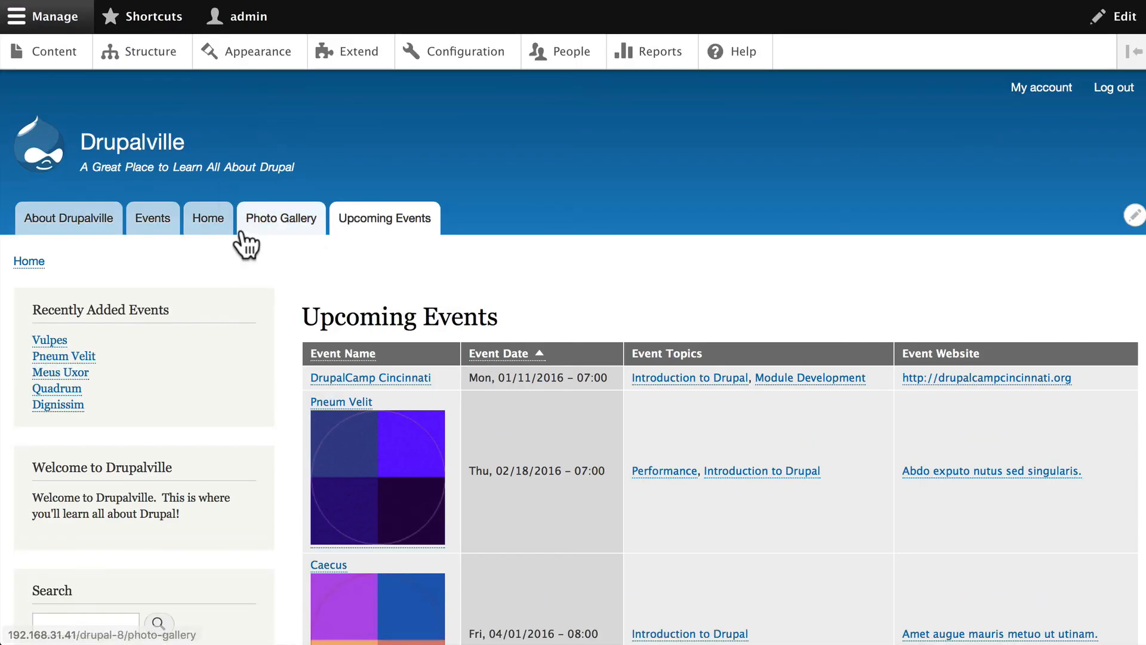
pyautogui.click(281, 217)
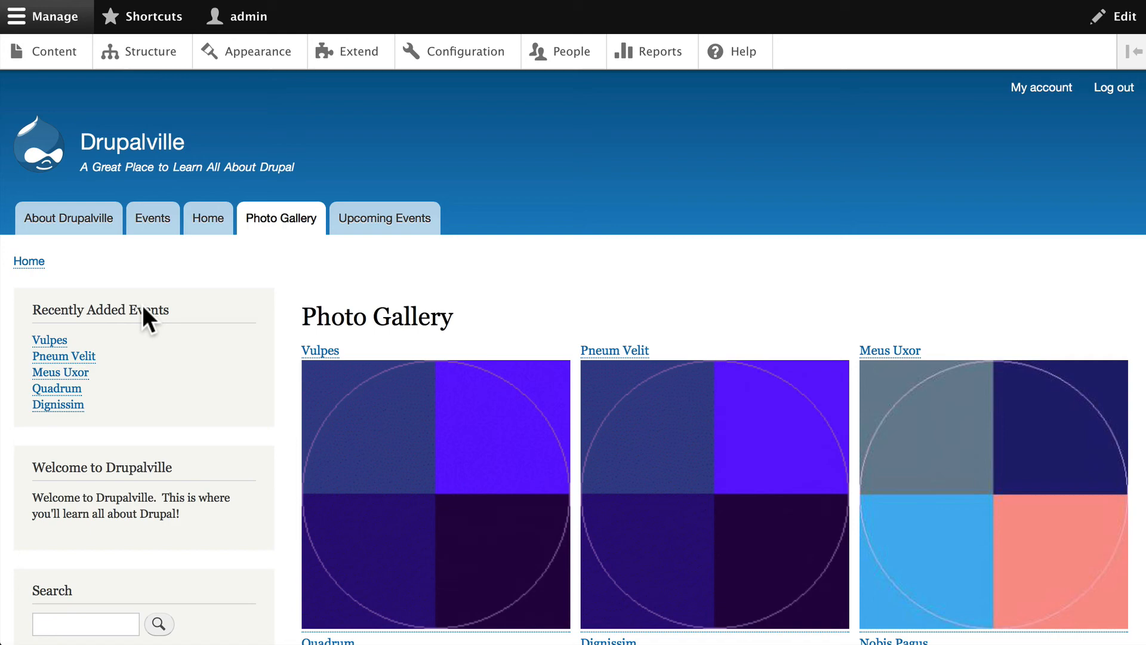
pyautogui.scroll(-3)
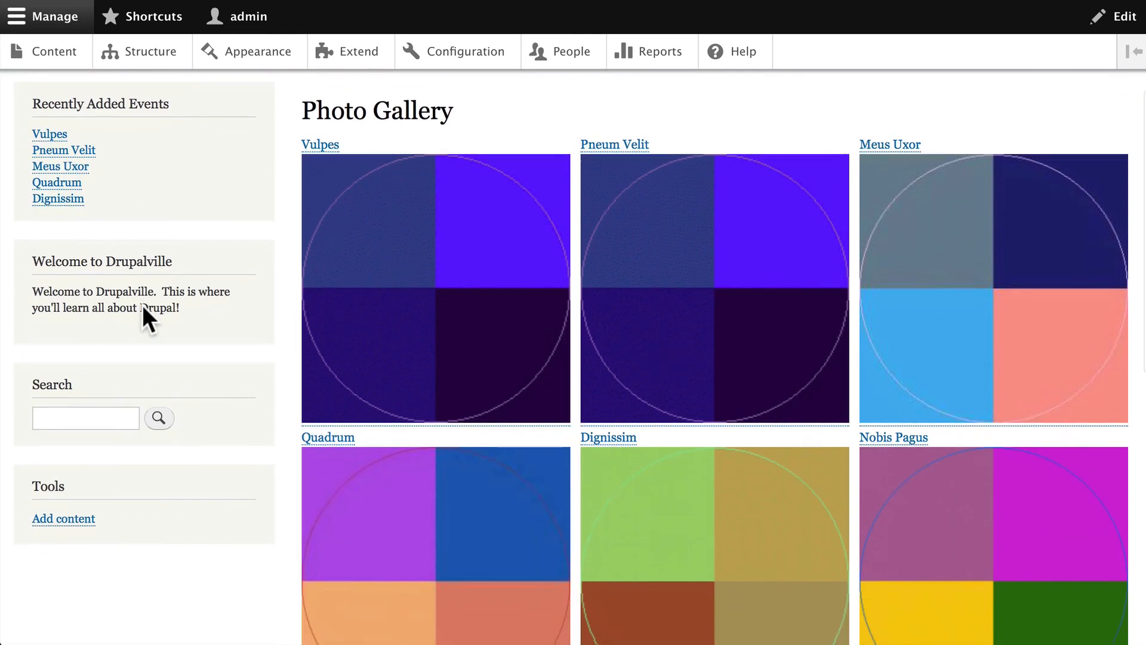
pyautogui.scroll(-3)
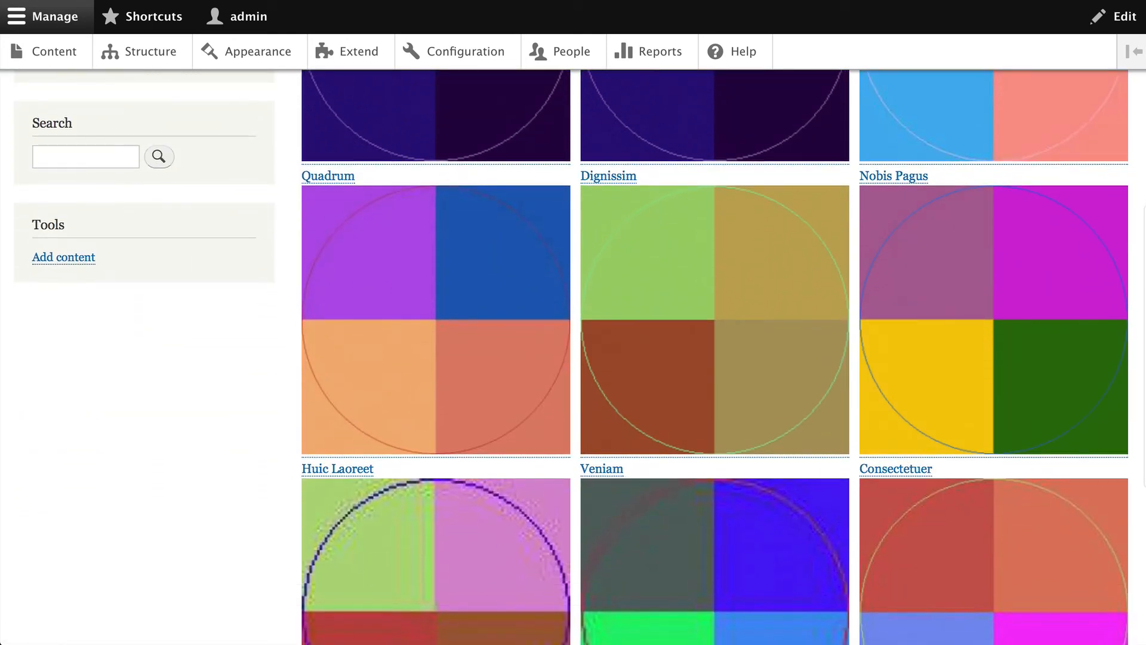
pyautogui.click(44, 15)
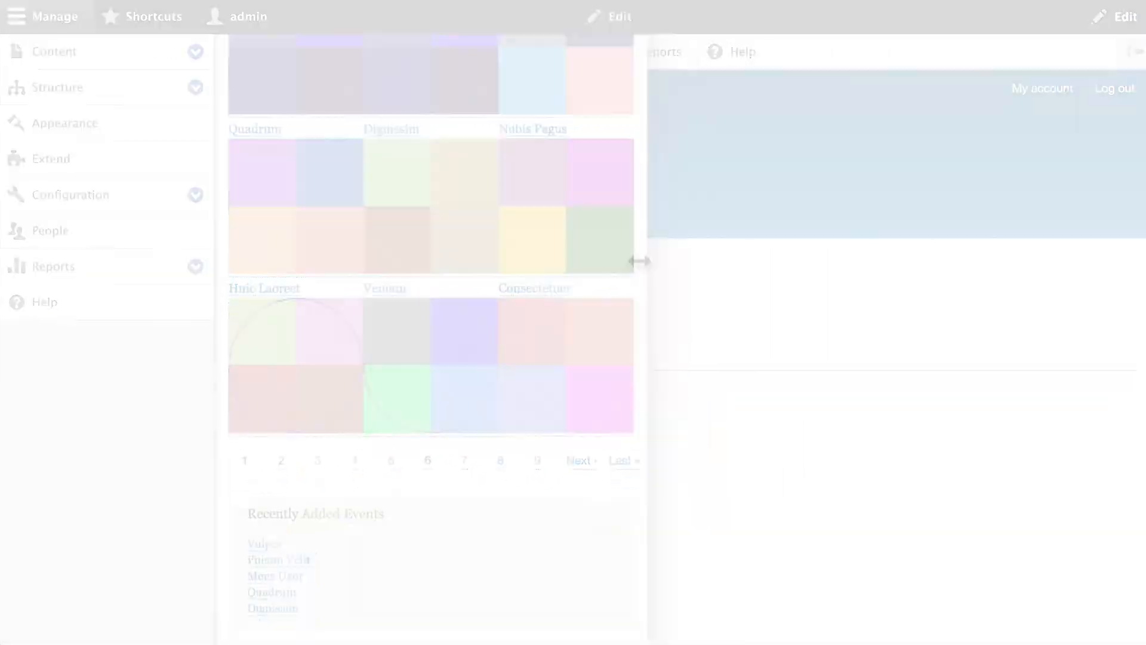